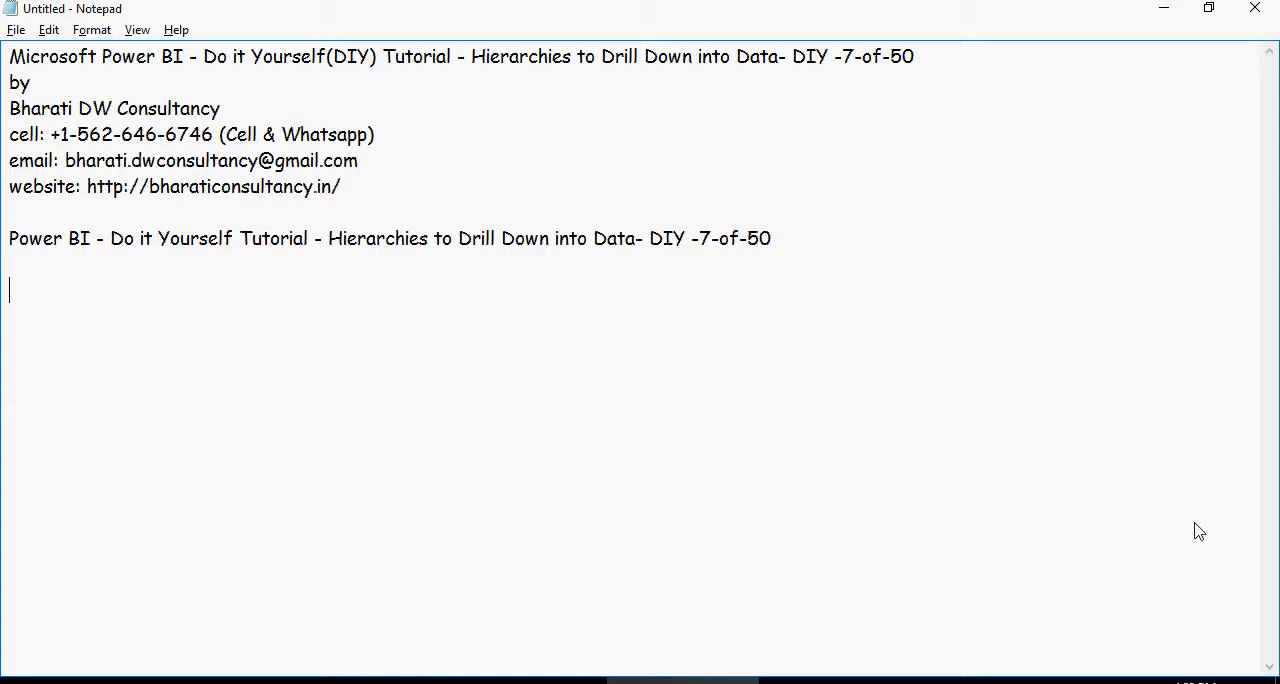
# Type the intro line 'In this video, we will talk about Create Hierarchies to Drill Down Data in Power BI.'.
pyautogui.write('In this video, we will talk about Create Hierarchies to Drill Down Data in Power BI.')
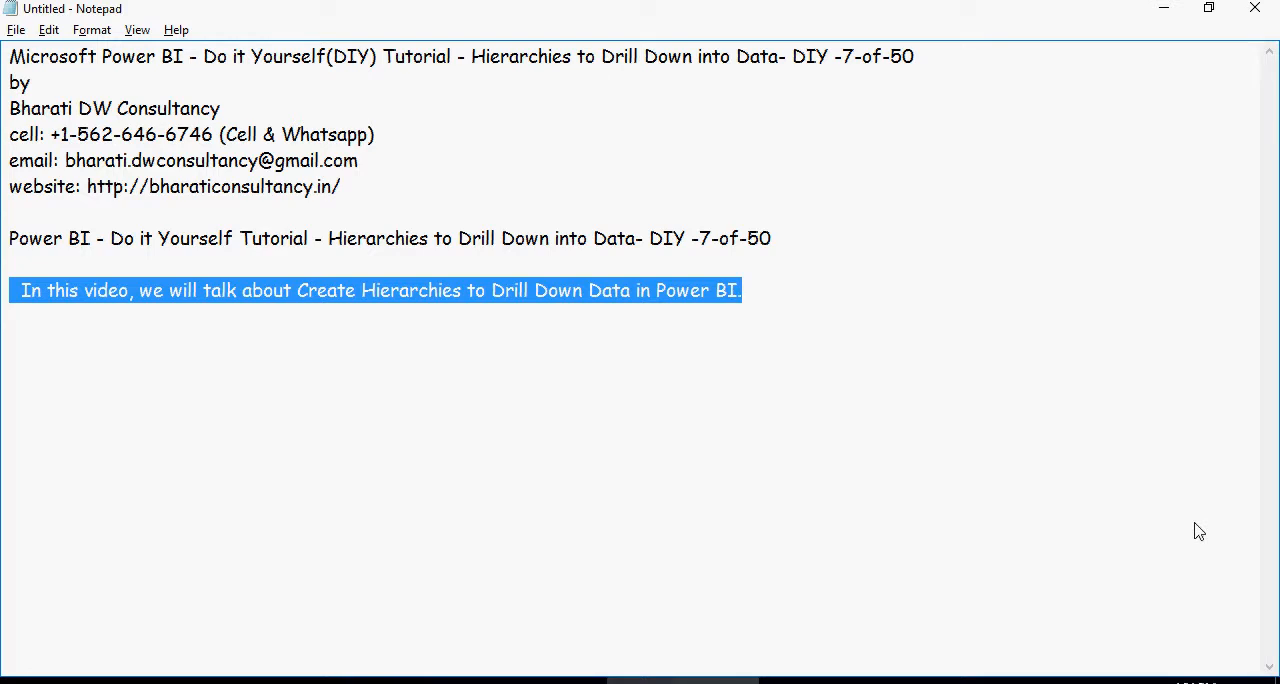
# Add steps 1–4 under the intro and write step 5 on creating the Customer Geography hierarchy.
pyautogui.click(810, 324)
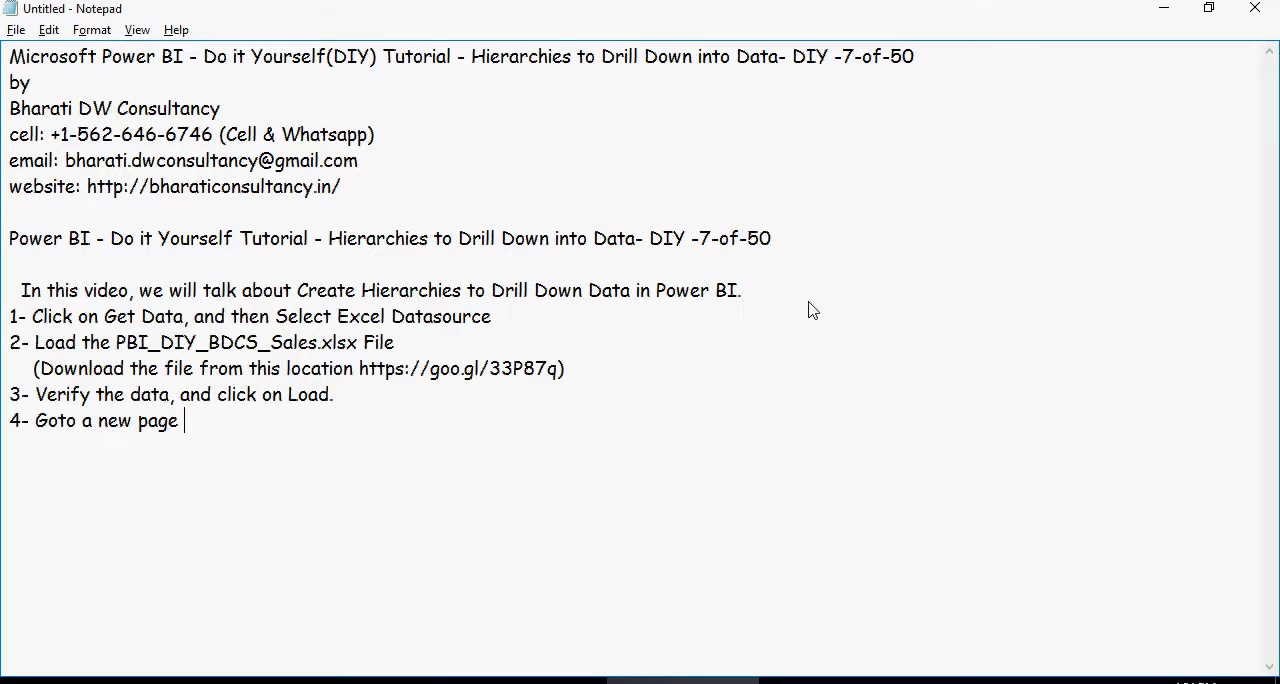
pyautogui.moveTo(848, 298)
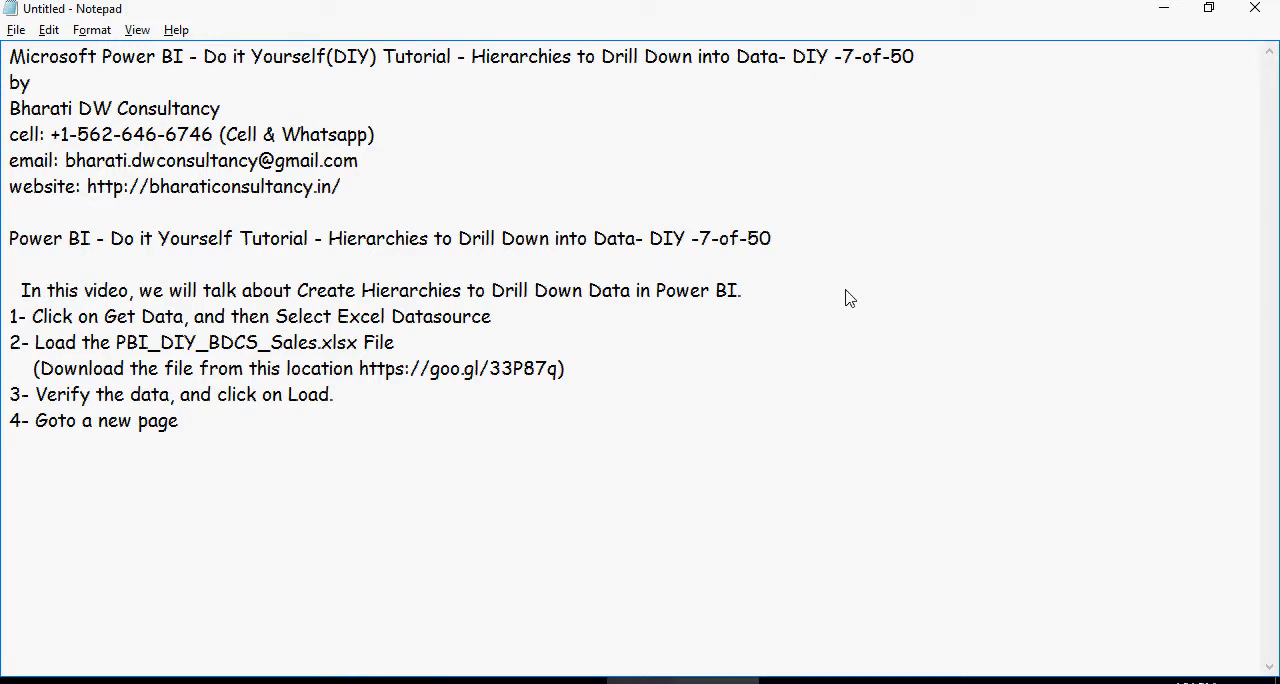
pyautogui.moveTo(357, 322)
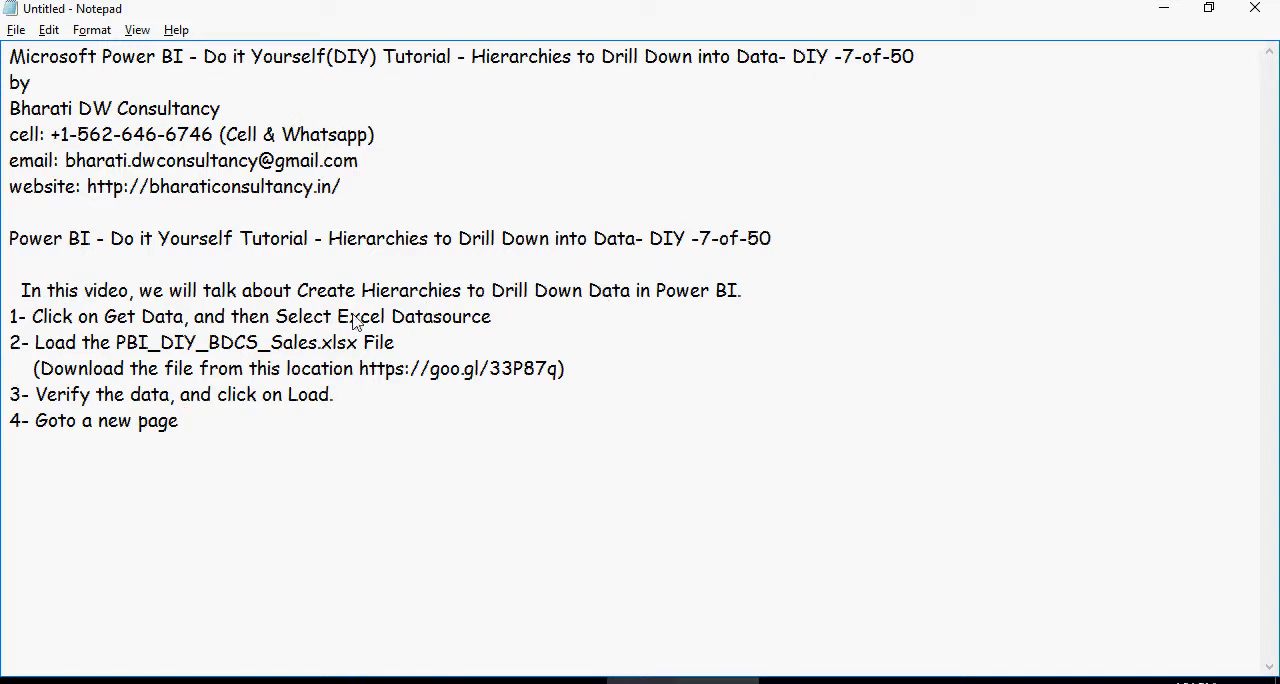
pyautogui.moveTo(251, 352)
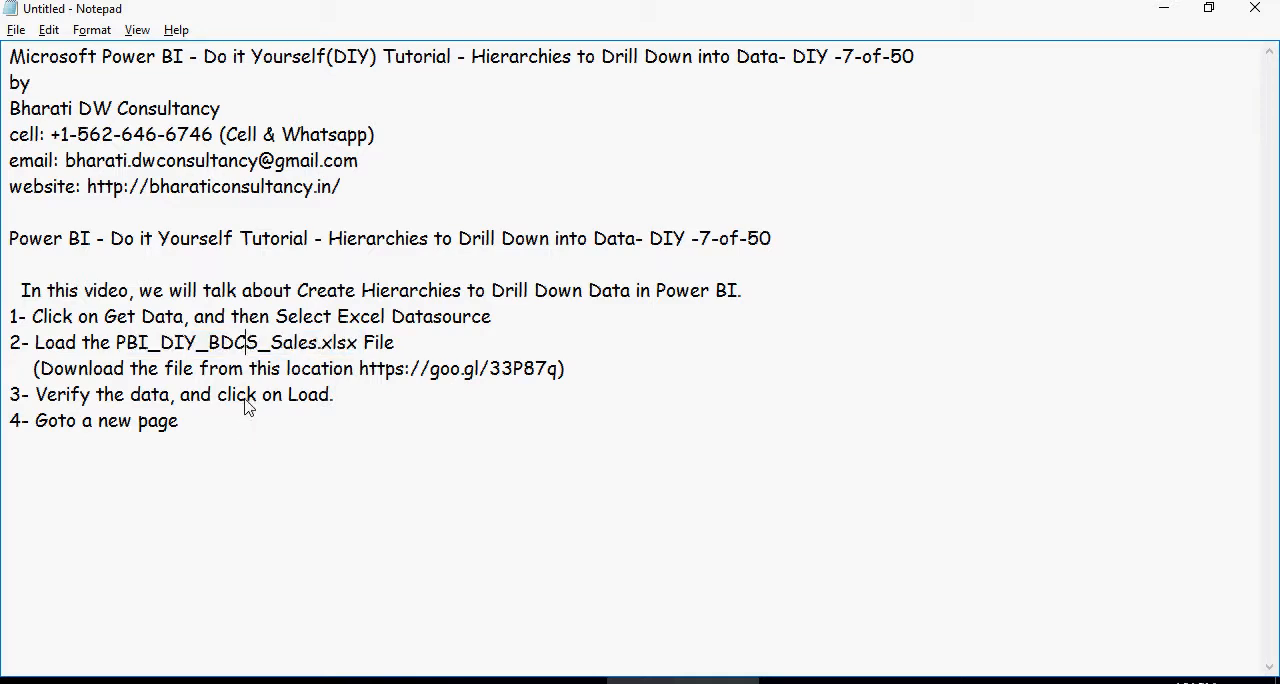
pyautogui.moveTo(249, 424)
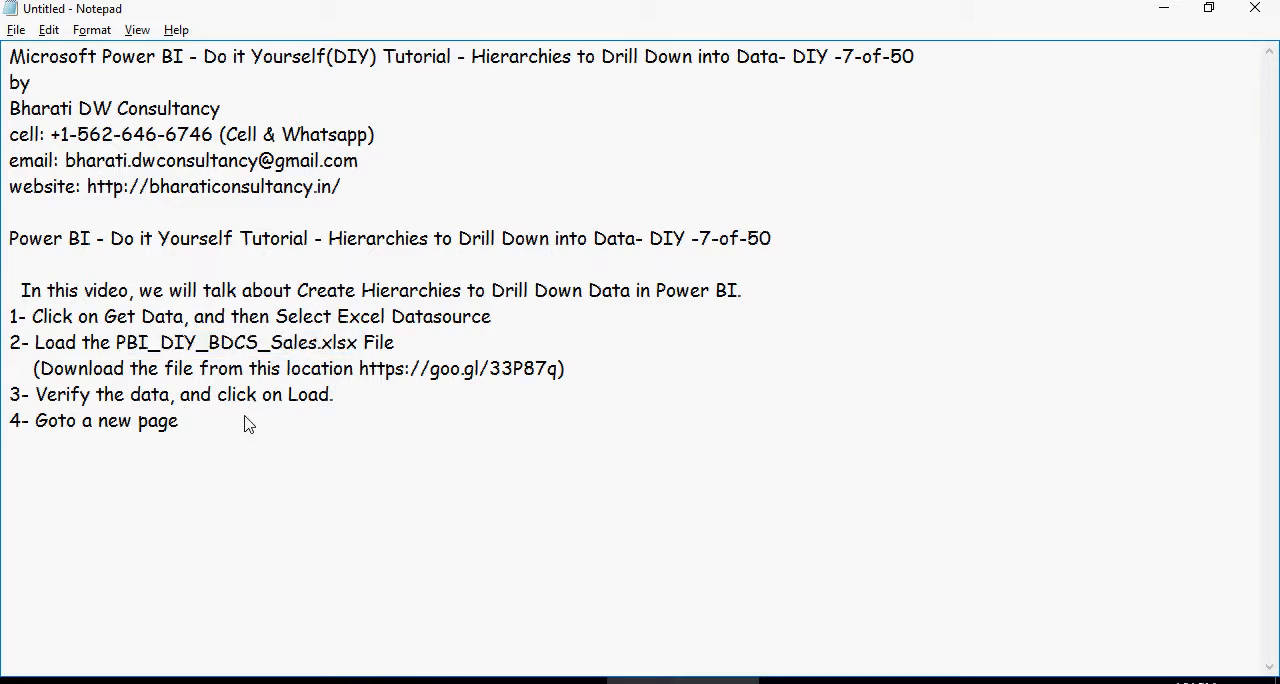
pyautogui.write('5- Right click on Customer Country and click on New Hierarchy; rename the hierarchy to Customer Geography.')
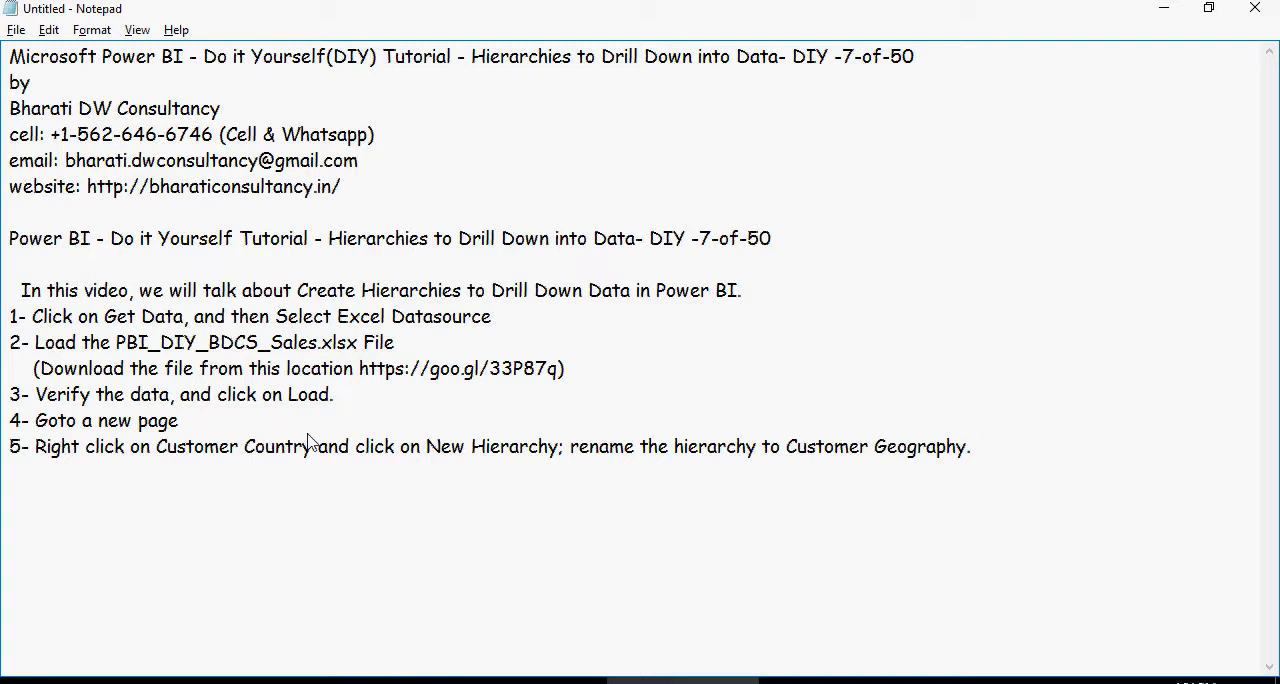
pyautogui.click(968, 446)
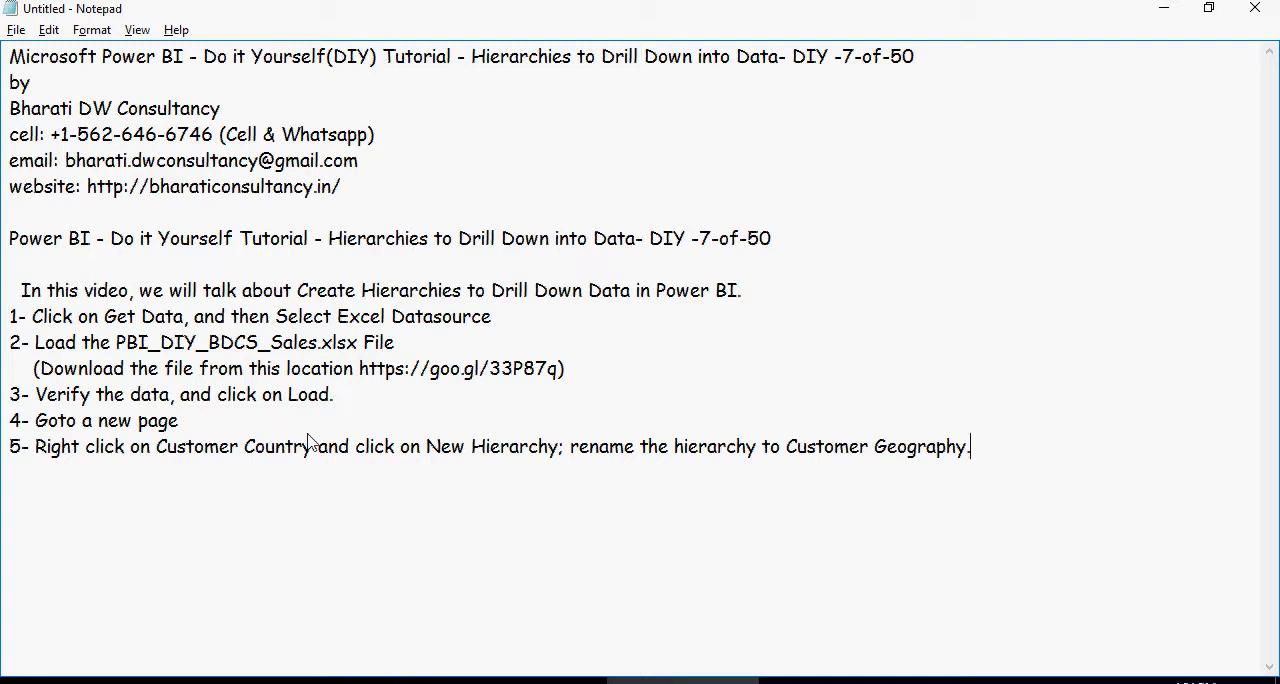
pyautogui.moveTo(175, 463)
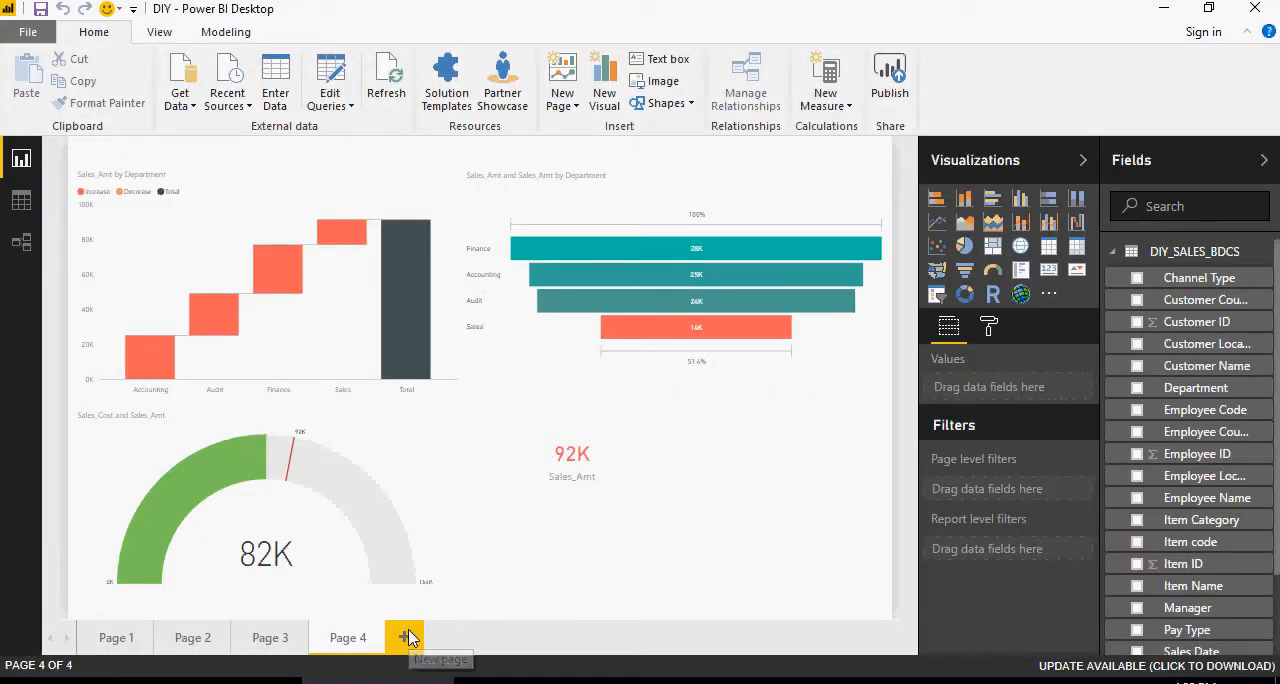
# Add blank report Page 5 and start a New Hierarchy from Customer Country.
pyautogui.click(405, 637)
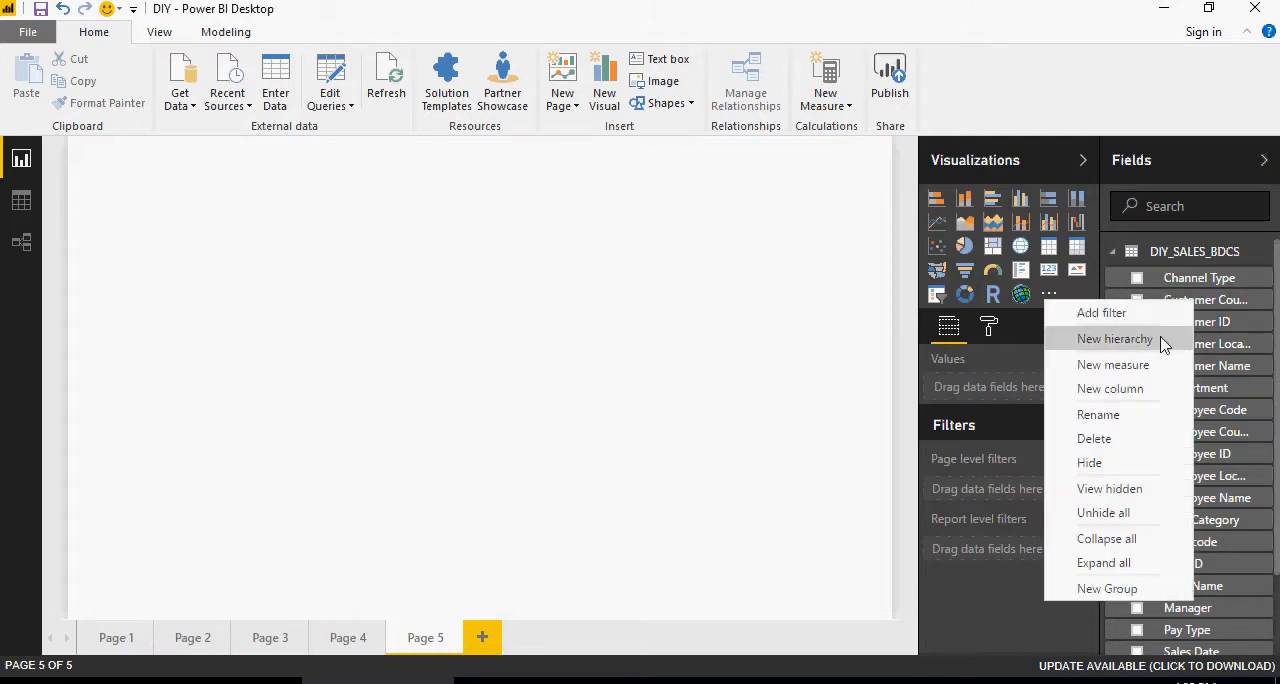
pyautogui.click(1115, 339)
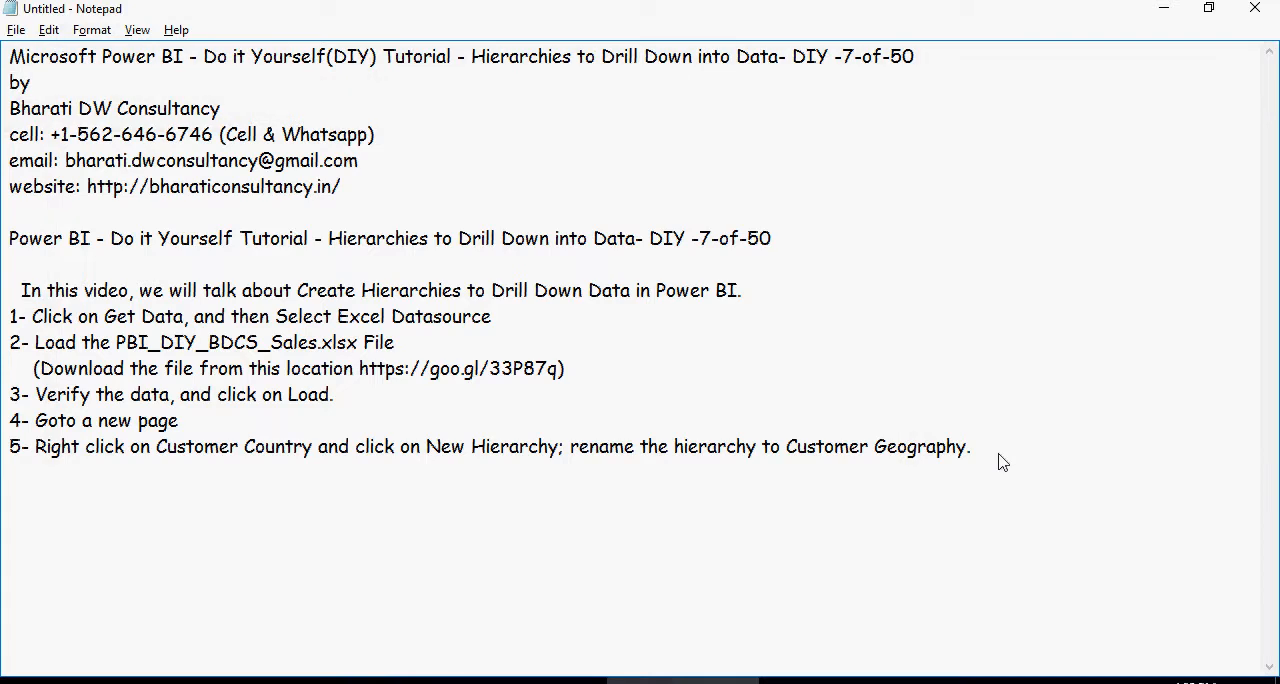
# Write step 6: add Customer Location and Customer Name via Add to Hierarchy.
pyautogui.write('6- Right click on the Customer Location, Add-to-Hierarchy -> Customer Hierarchy. Add Customer Name. Add Customer Name.')
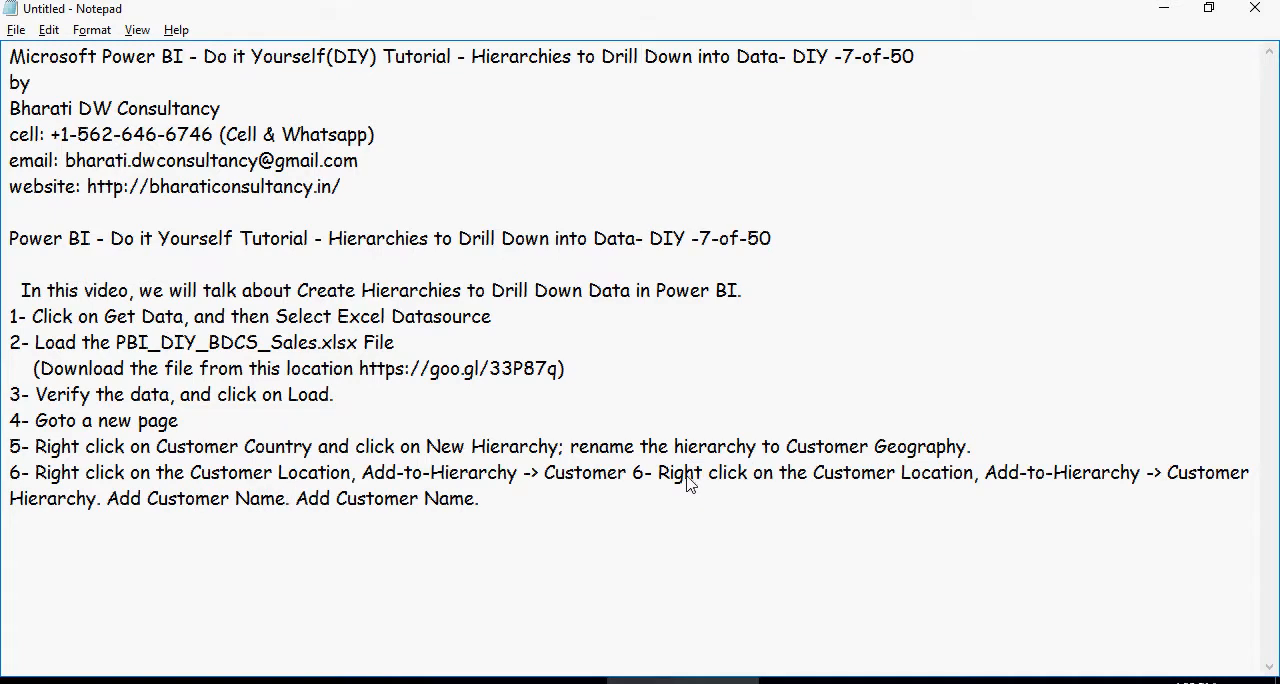
pyautogui.doubleClick(920, 446)
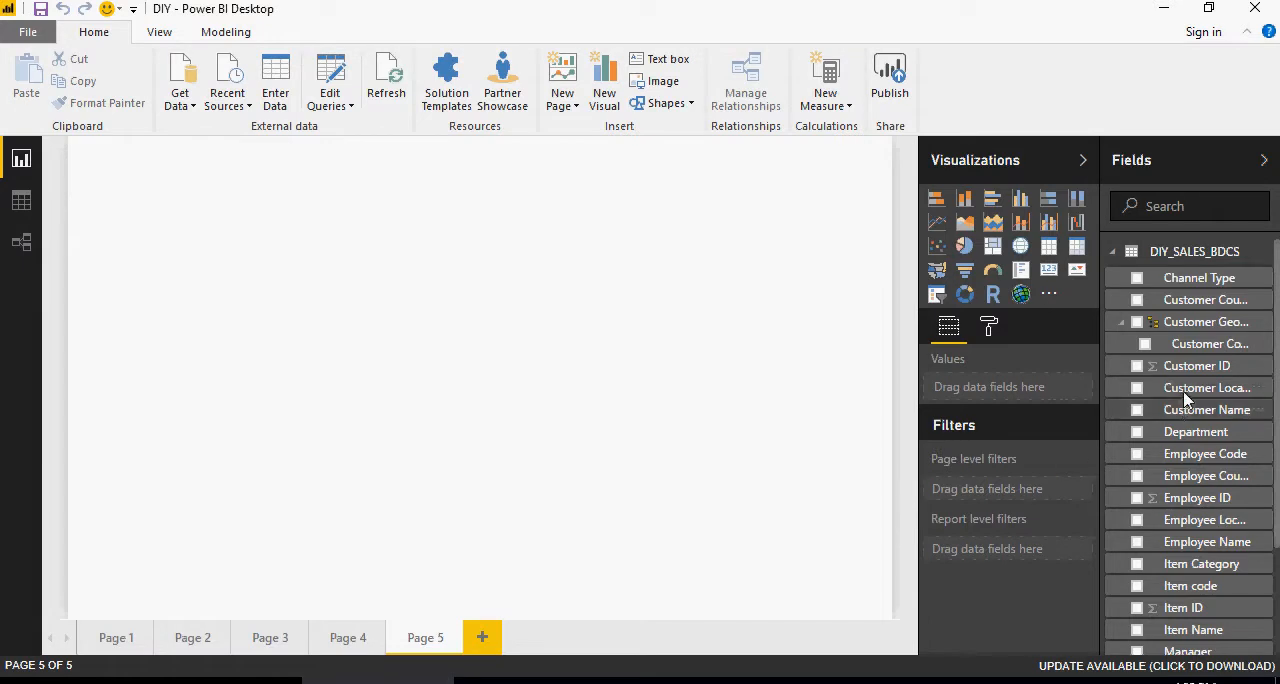
# Add Customer Location, then Customer Name, to Customer Geography via Add to Hierarchy.
pyautogui.rightClick(1206, 321)
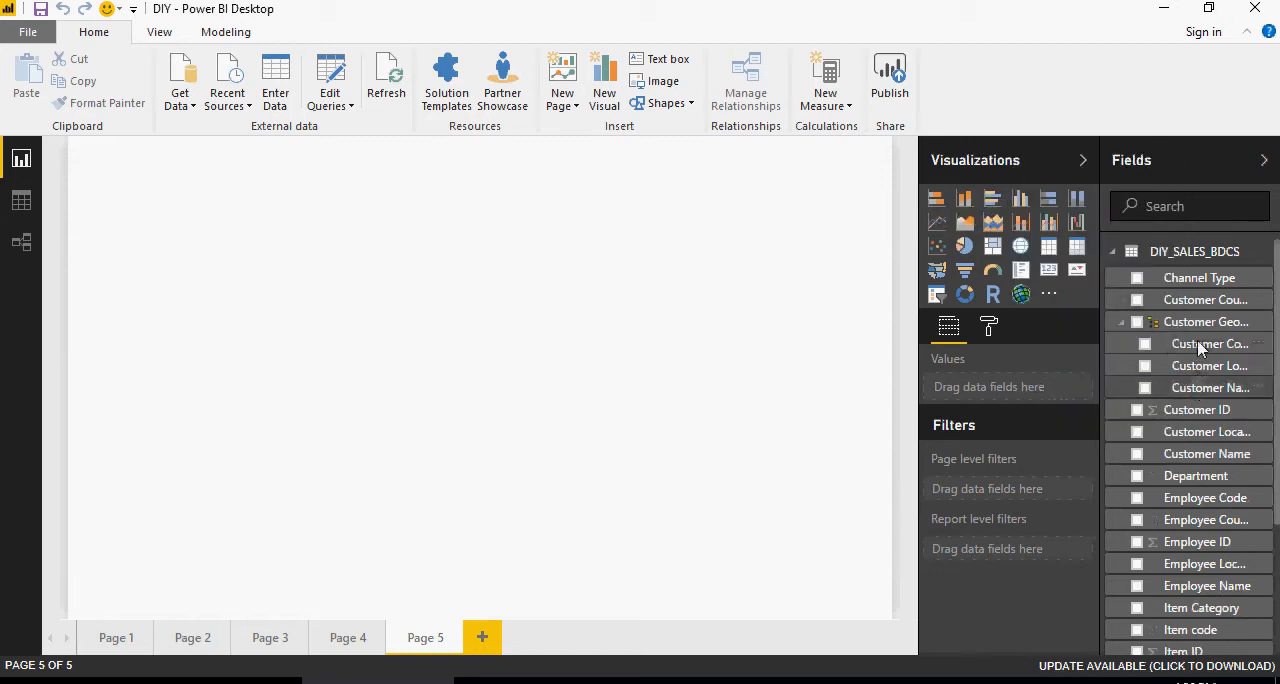
pyautogui.moveTo(1195, 398)
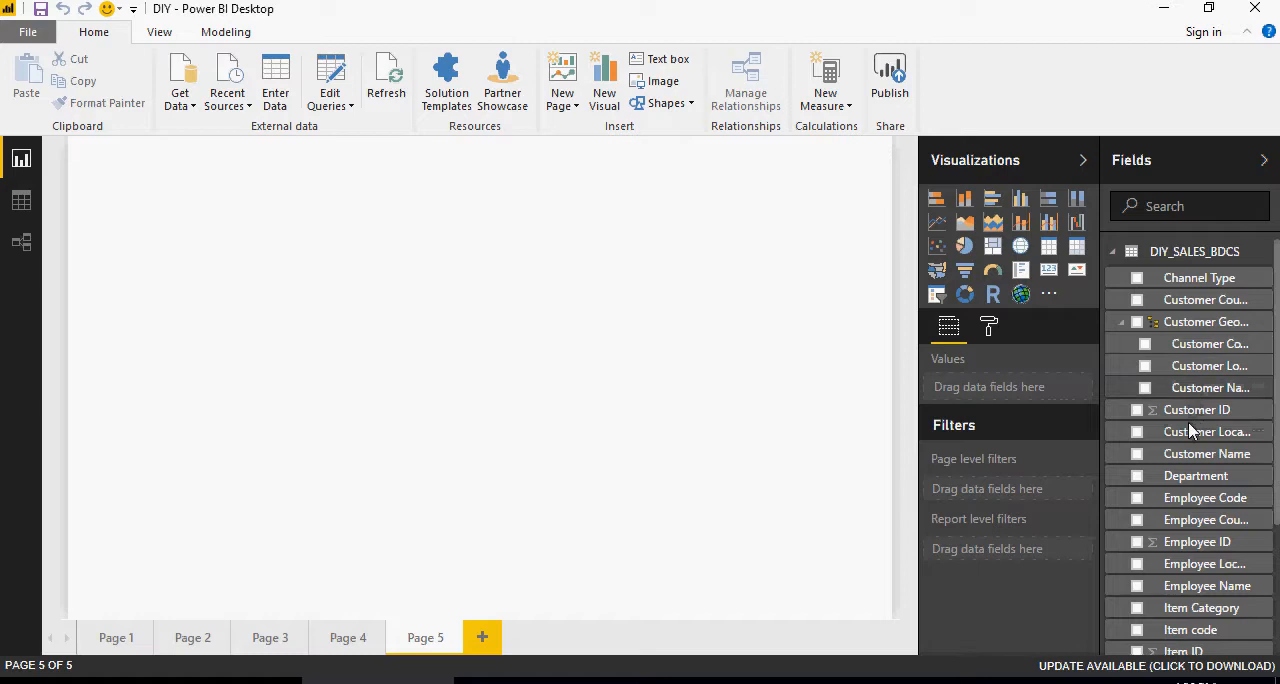
pyautogui.rightClick(1194, 251)
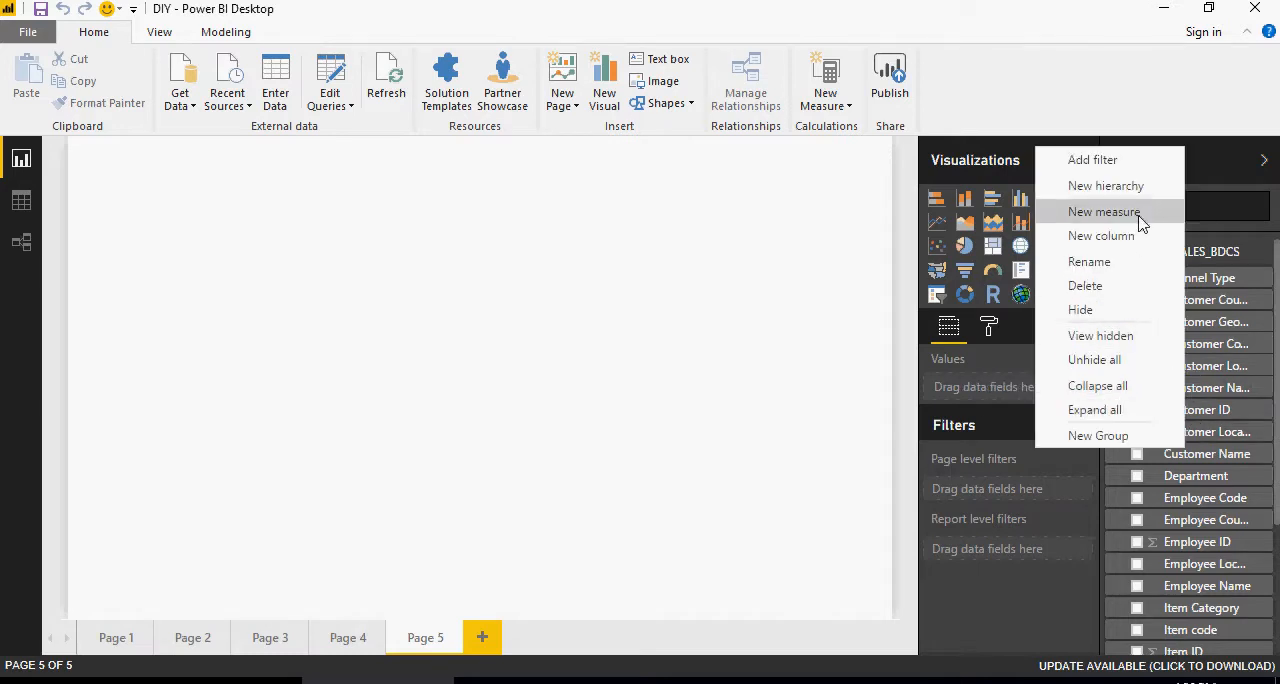
pyautogui.moveTo(1210, 445)
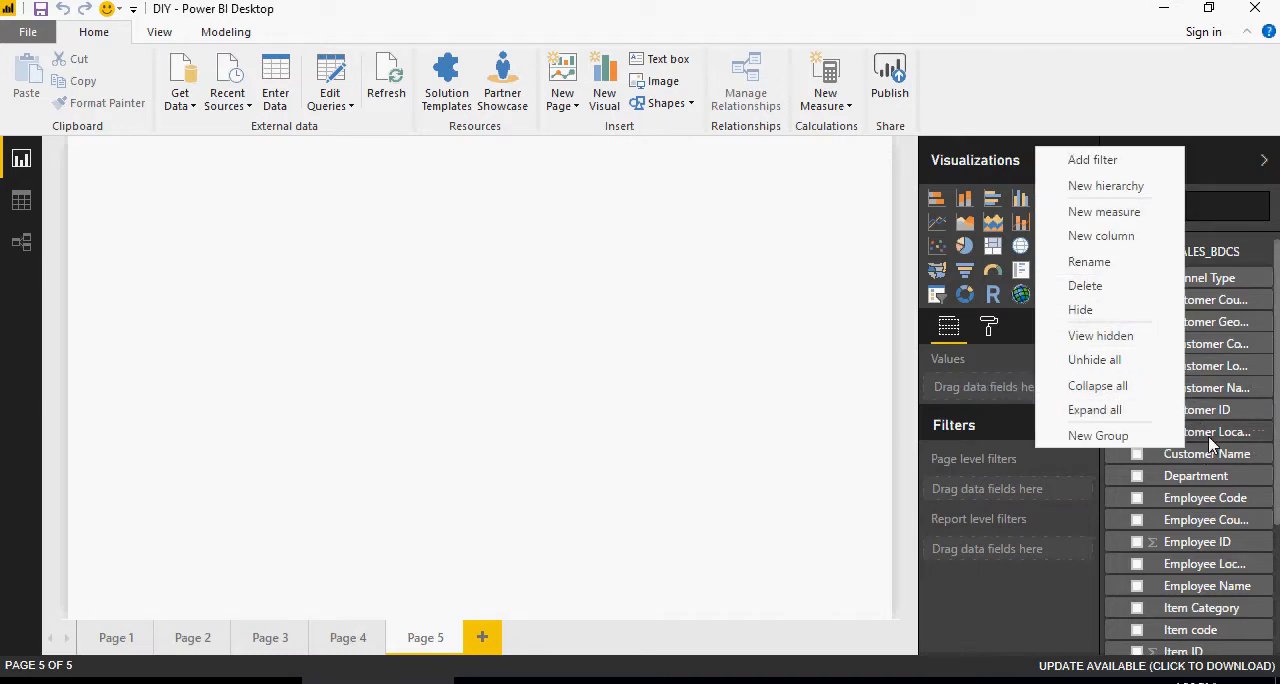
pyautogui.moveTo(1157, 235)
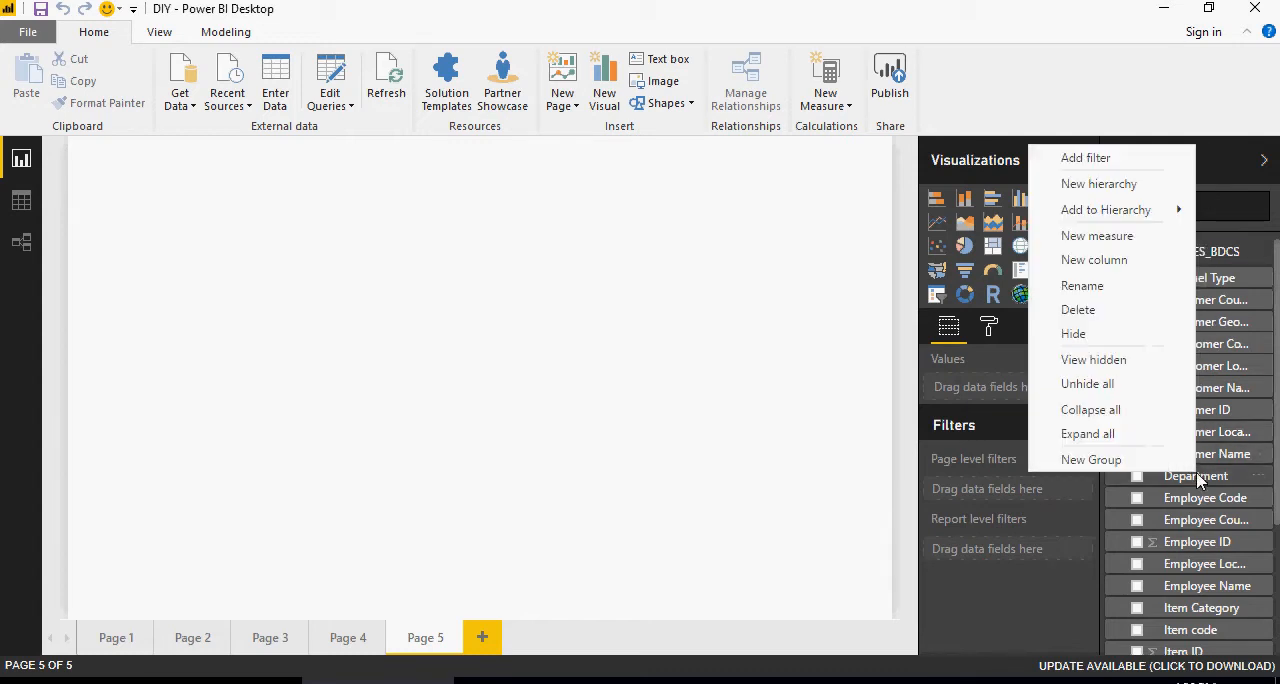
pyautogui.moveTo(1025, 220)
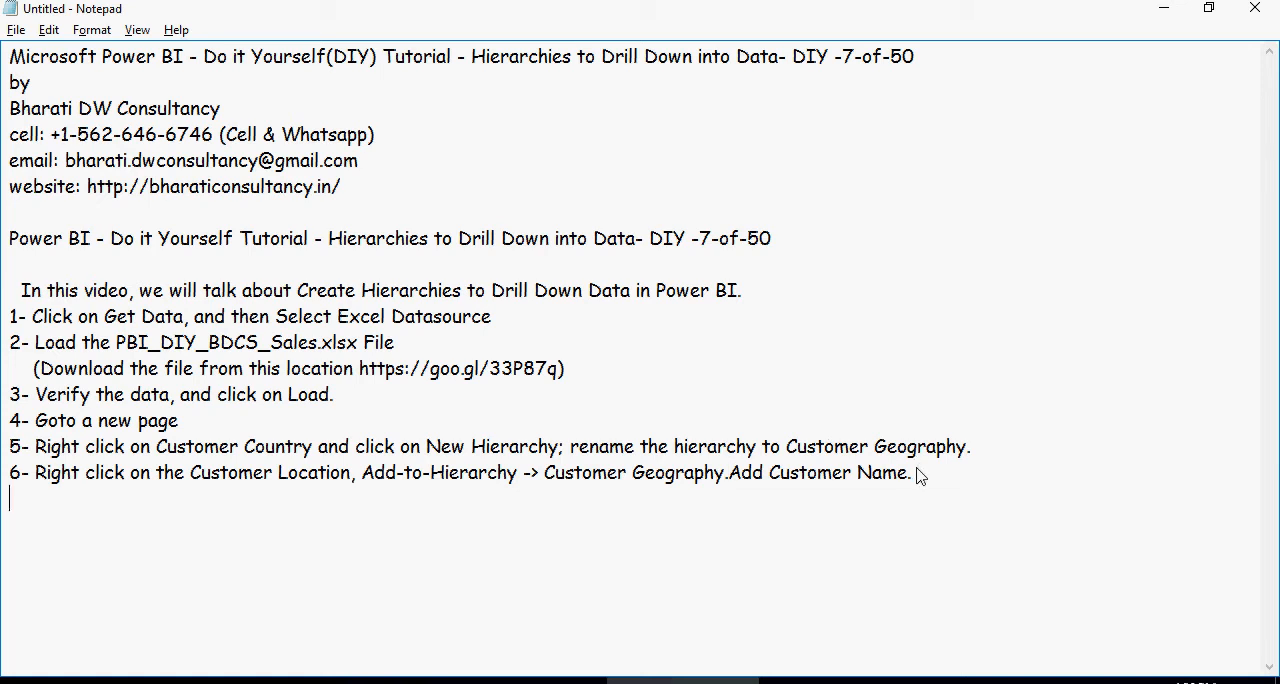
# Type step 7 'Add this hierachy in a column chart, and add Sales_Cost.' and return to Power BI.
pyautogui.write('7- Add this hierachy in a column chart, and add Sales_Cost.')
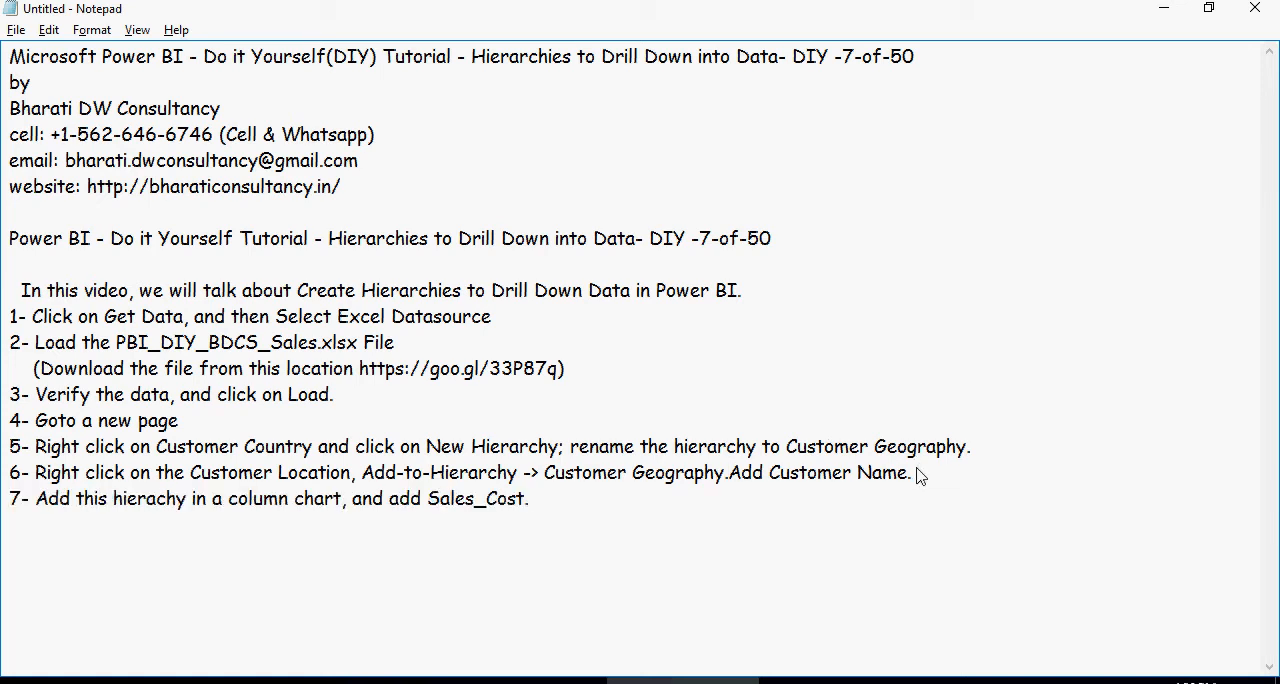
pyautogui.click(528, 498)
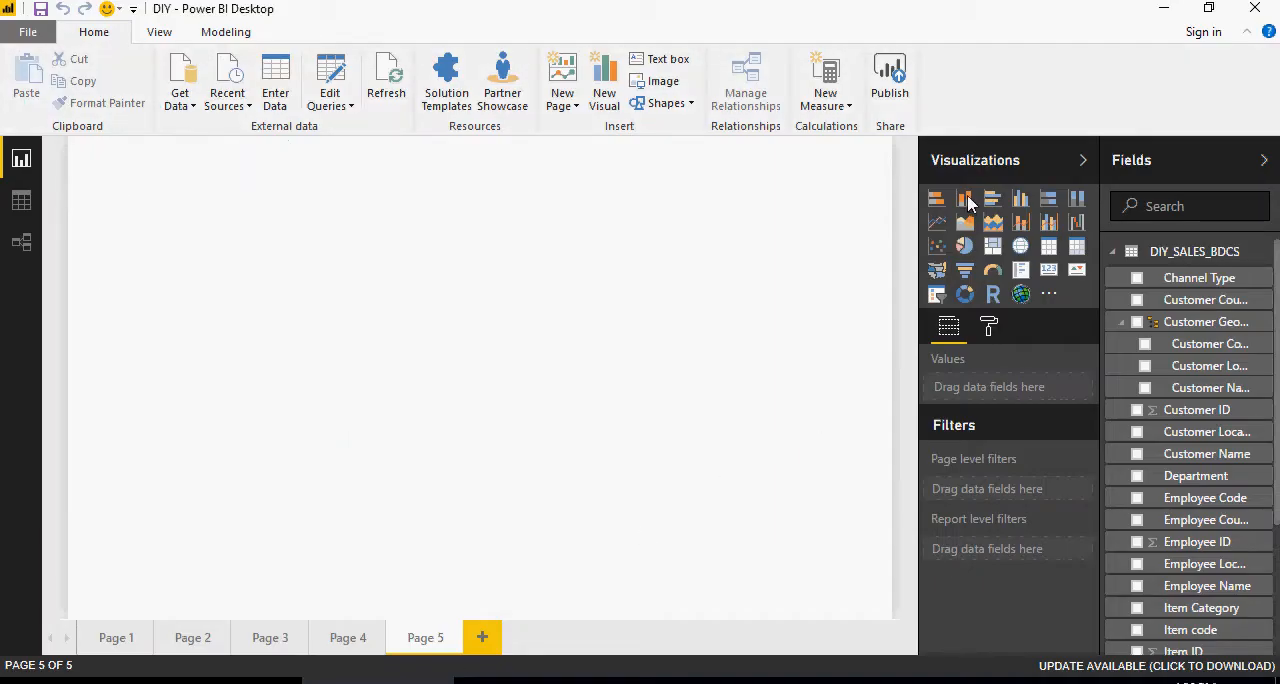
# Build a column chart with Customer Geography on the axis and Sales_Cost as value, in focus mode.
pyautogui.click(964, 198)
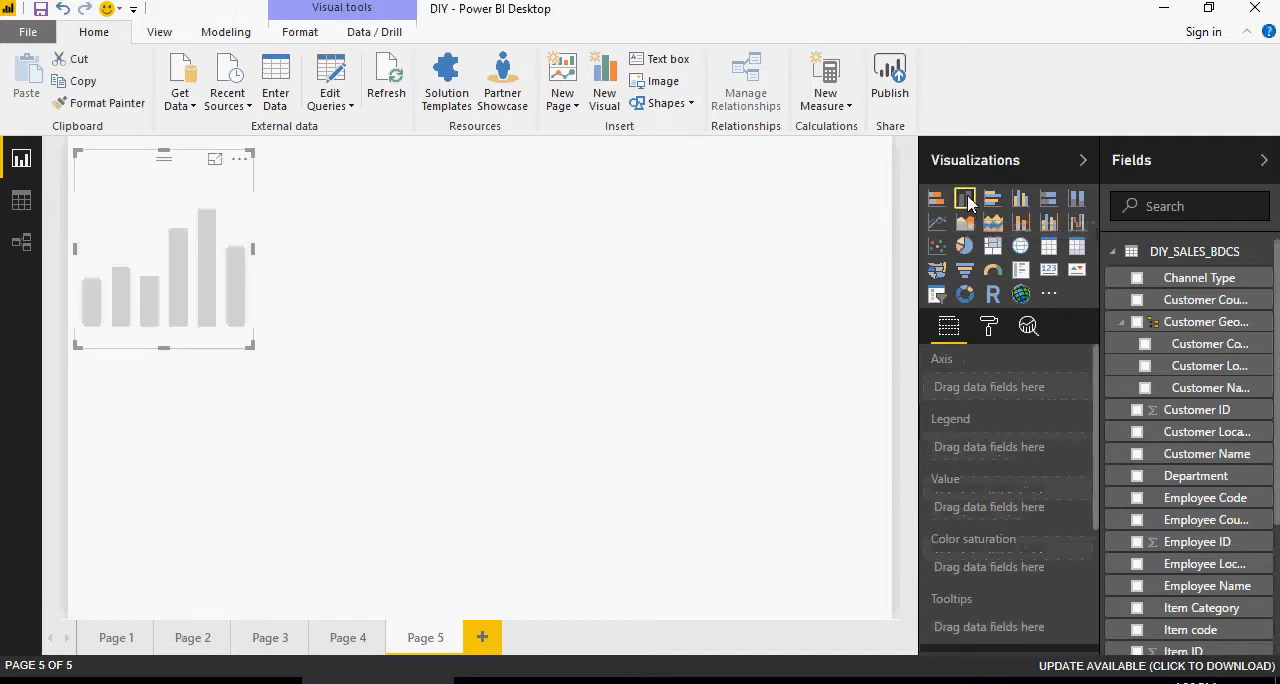
pyautogui.click(1145, 321)
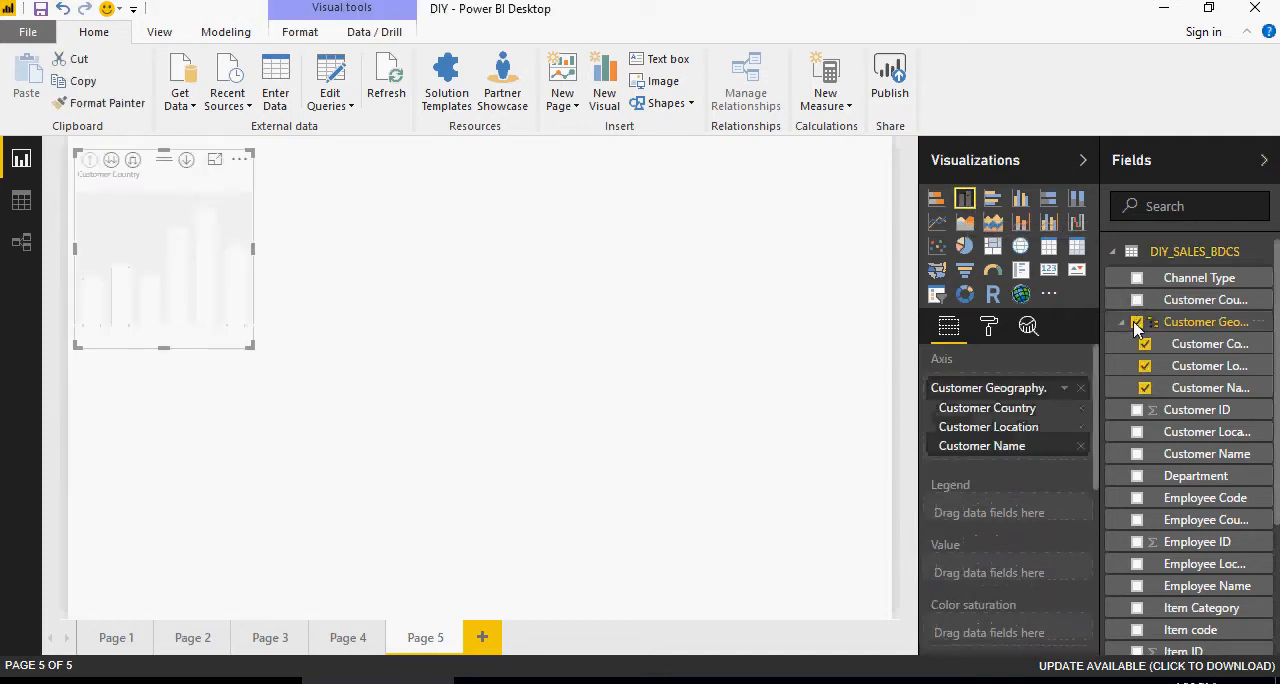
pyautogui.scroll(-3)
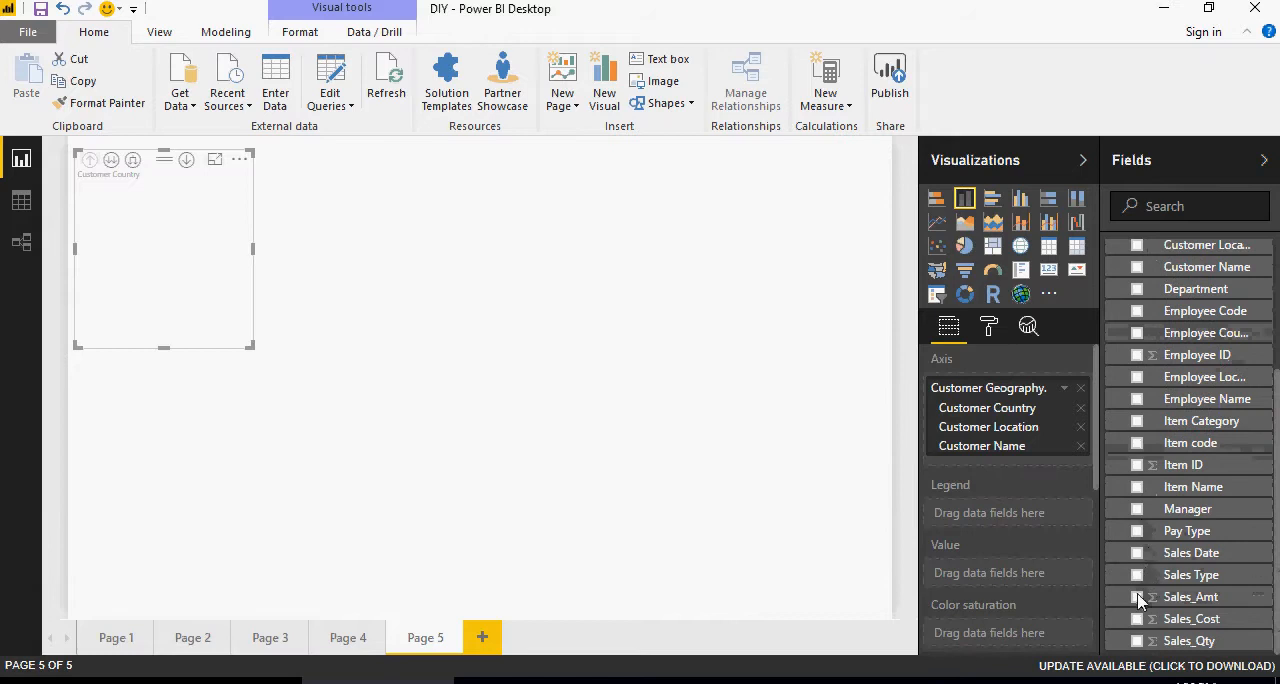
pyautogui.click(1137, 618)
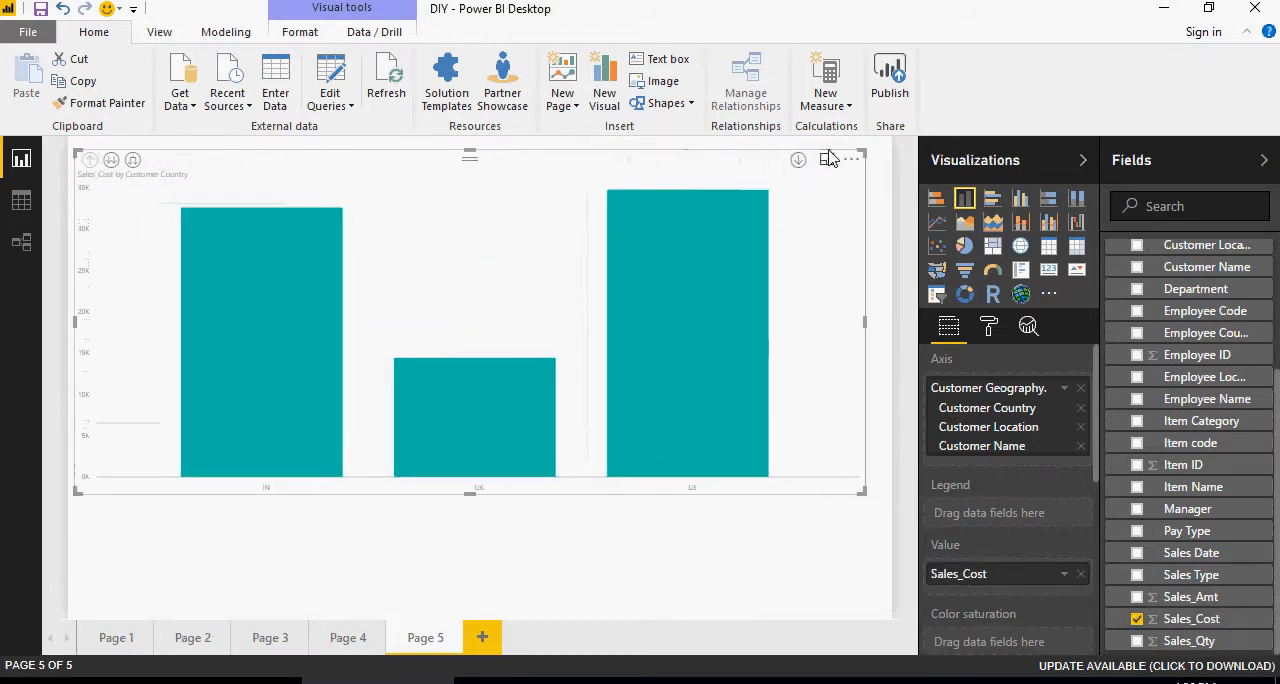
pyautogui.click(832, 159)
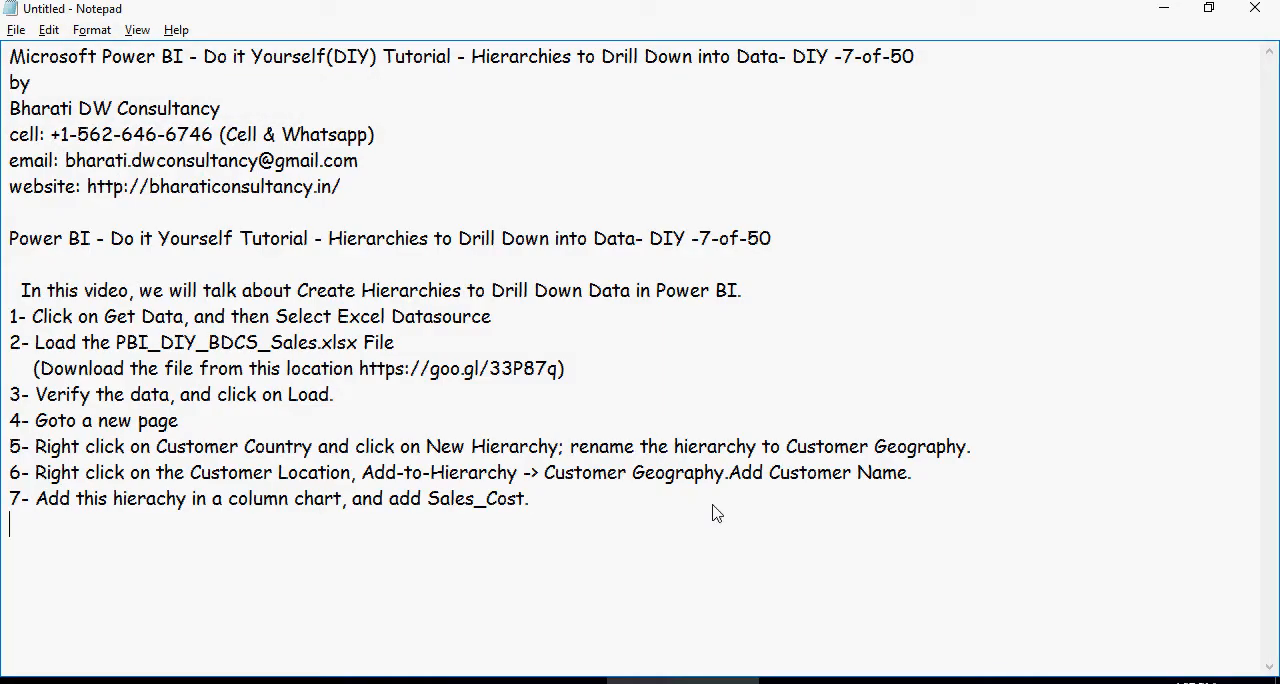
# Note step 8 about drill options and drill Mumbai down to customers Naresh, Pawan and Ram.
pyautogui.write('8- Notice the various drill down options.')
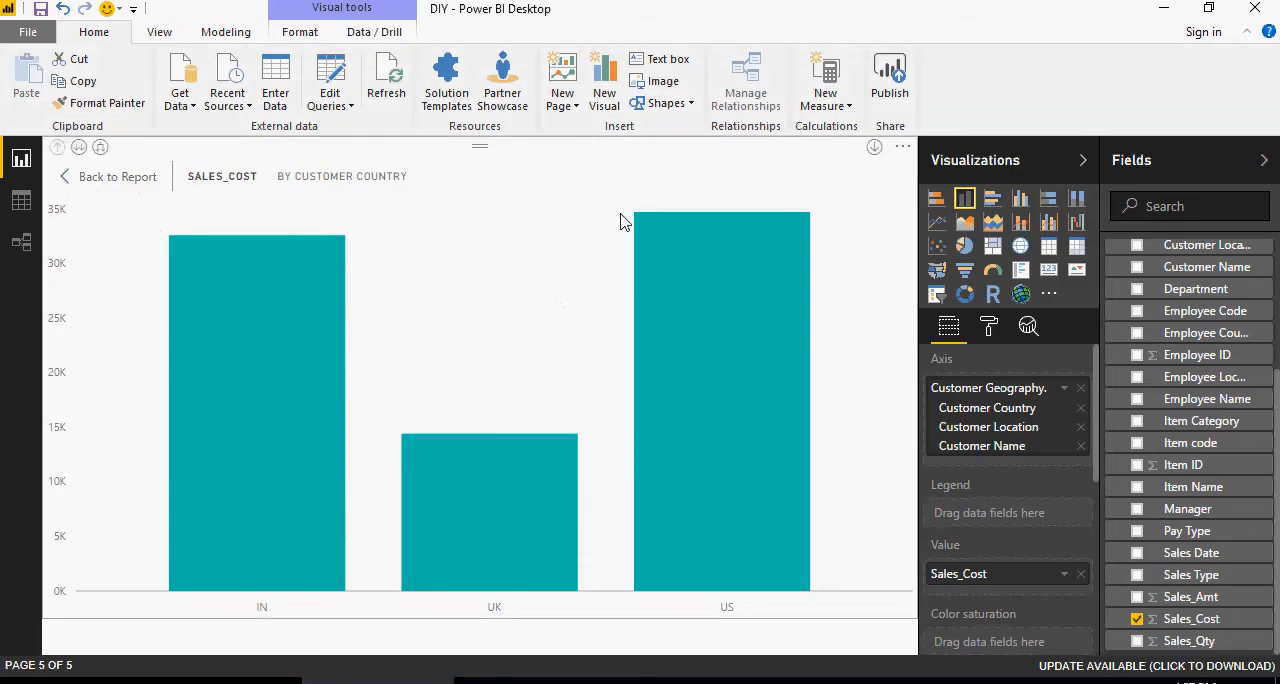
pyautogui.moveTo(300, 340)
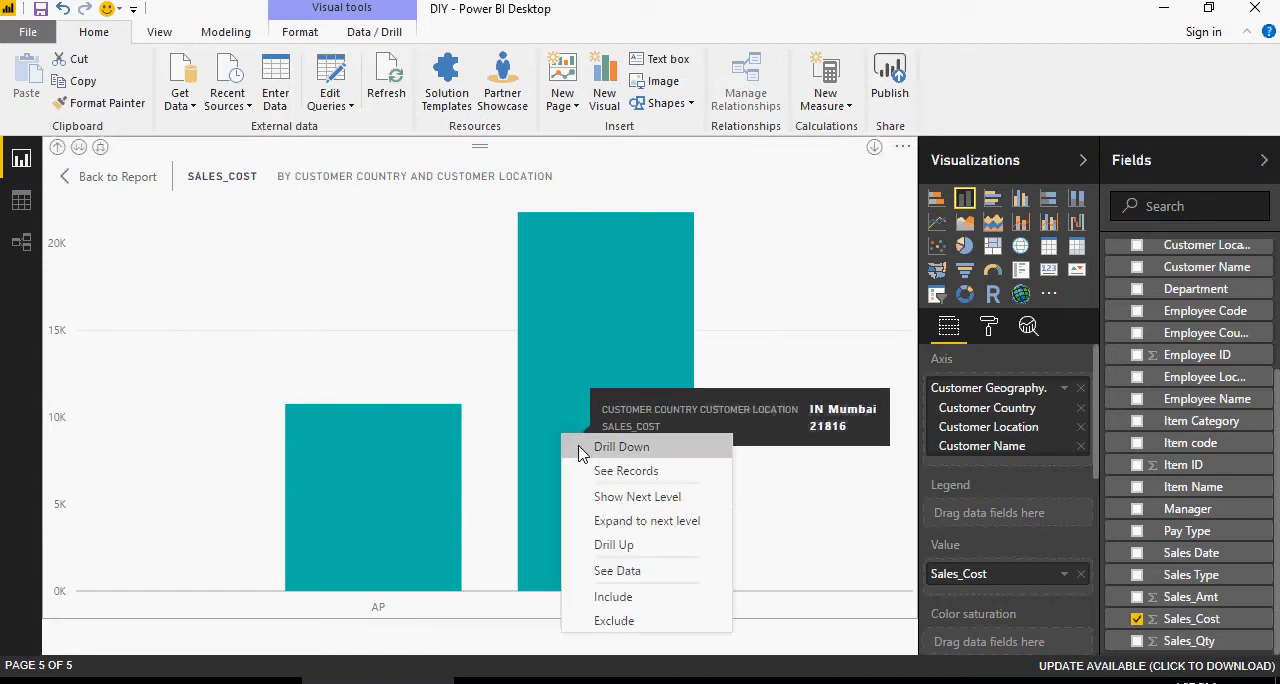
pyautogui.click(621, 446)
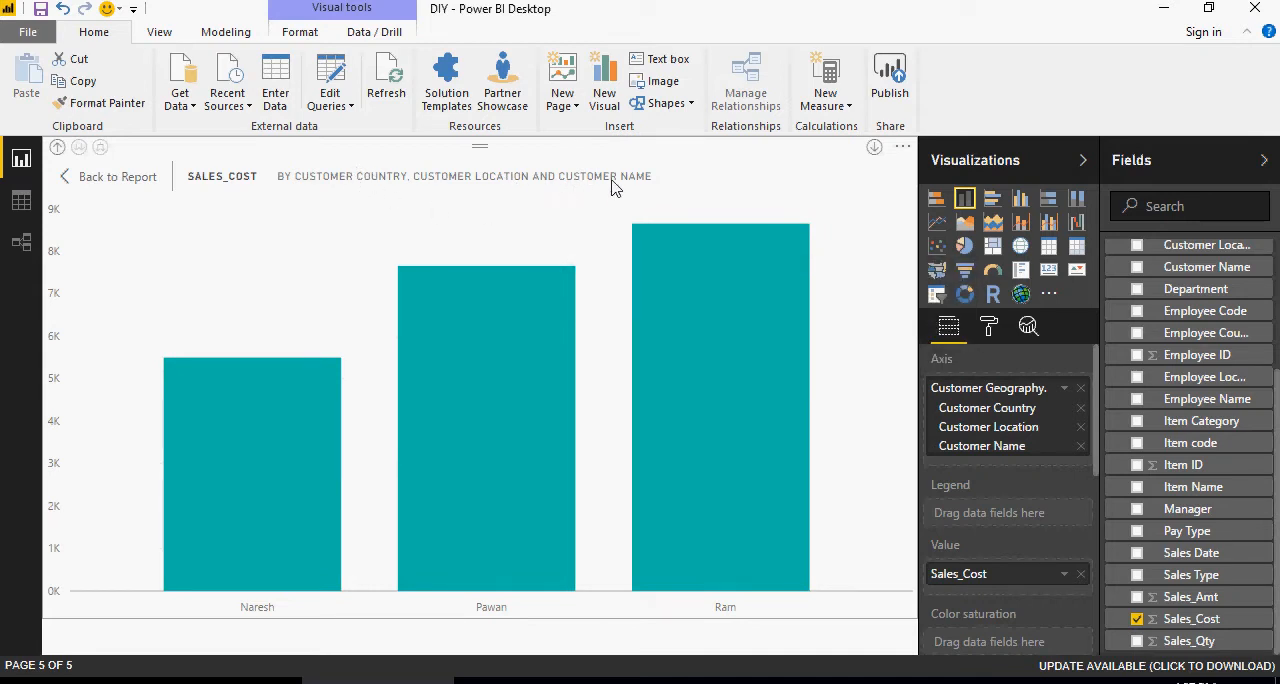
pyautogui.moveTo(510, 320)
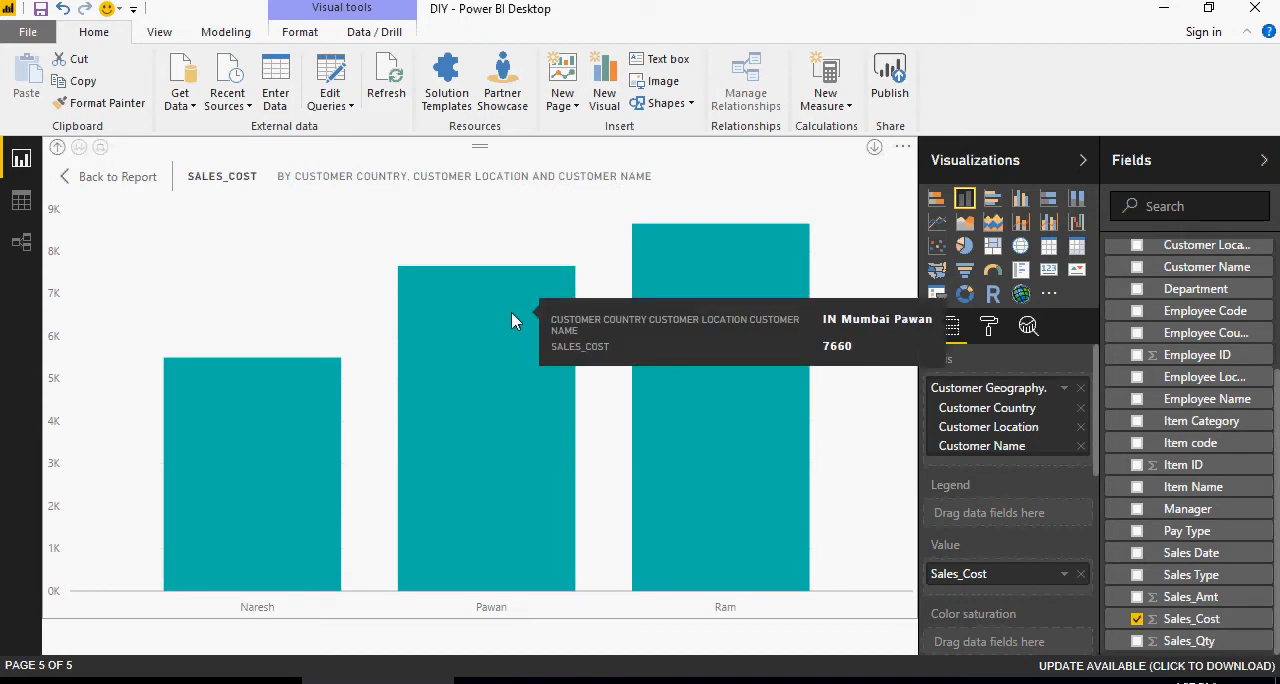
# Drill up from customers to locations to countries, try Go to next level, then drill up again.
pyautogui.rightClick(487, 320)
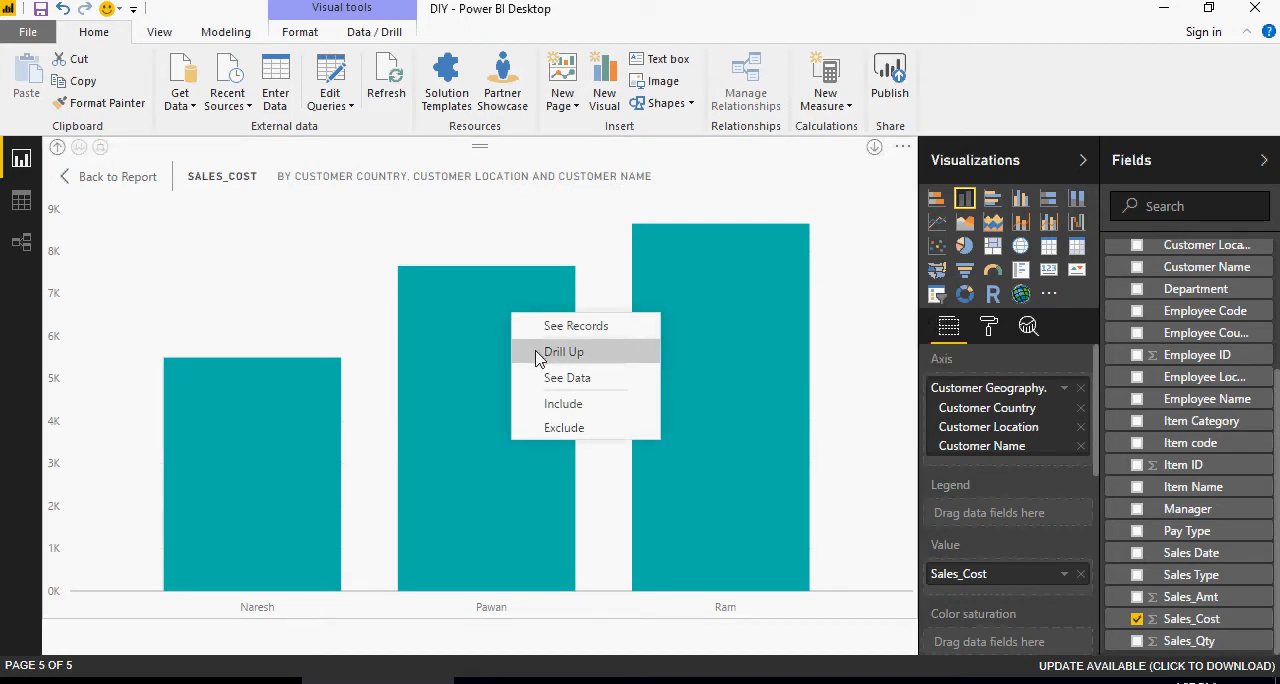
pyautogui.click(563, 351)
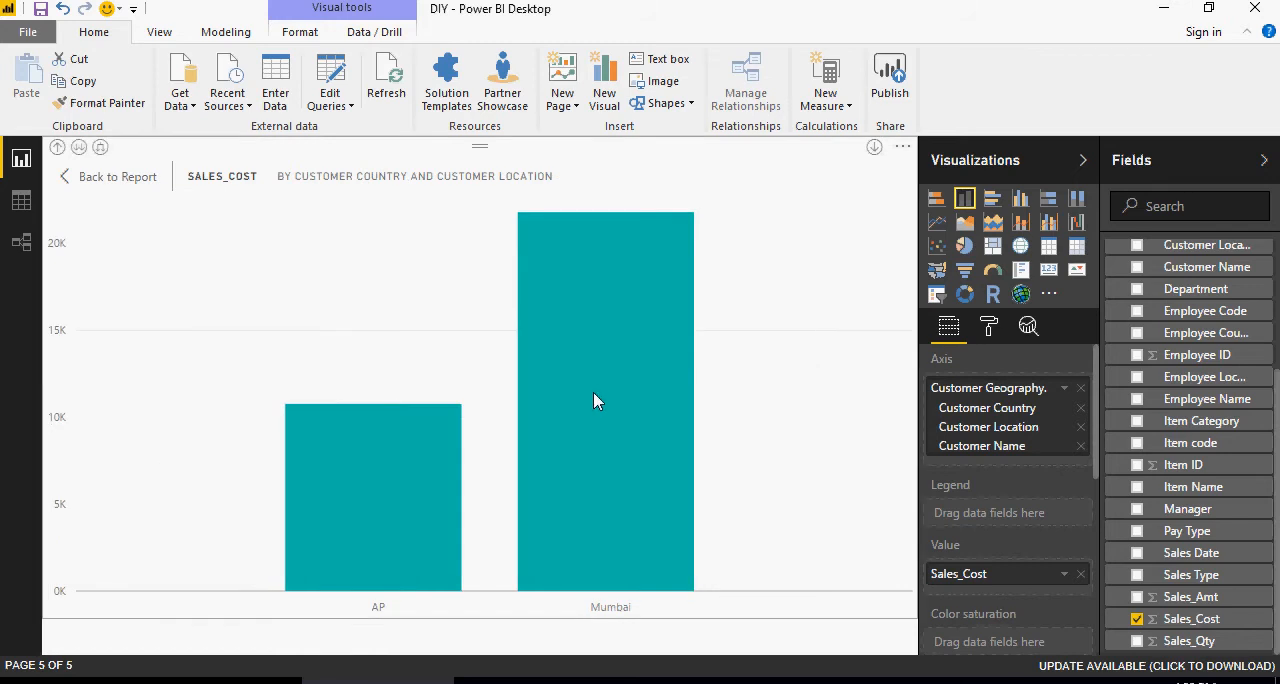
pyautogui.rightClick(605, 400)
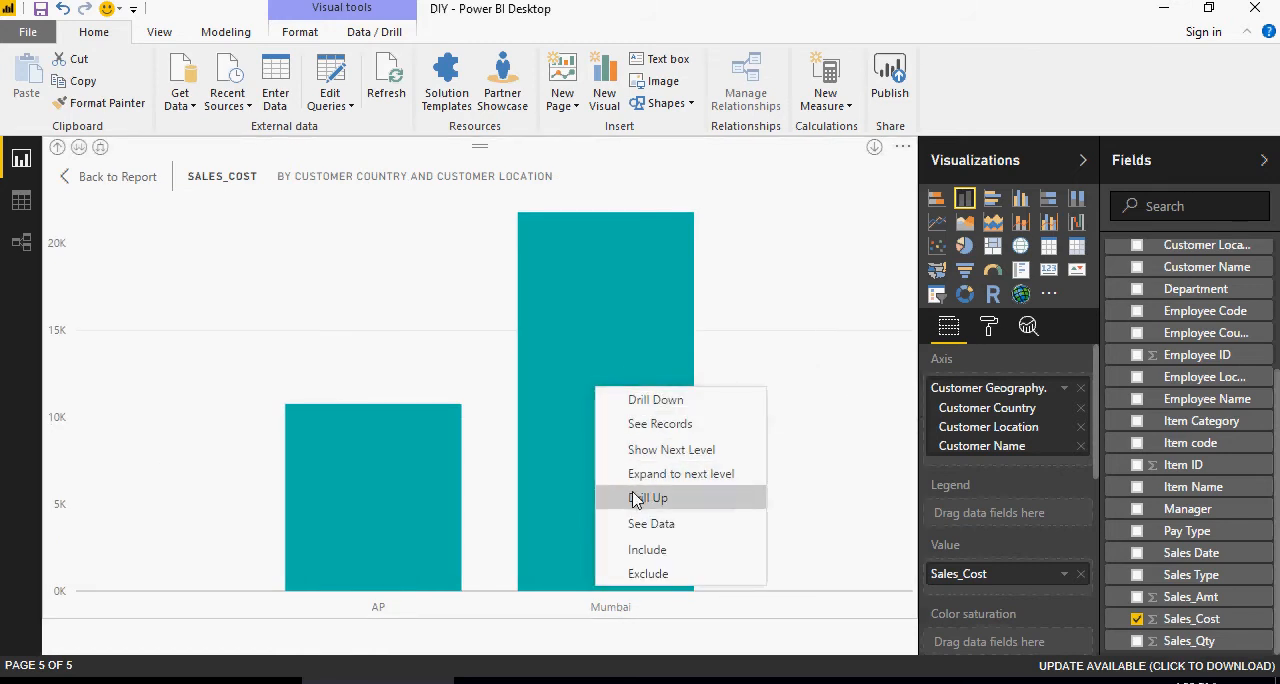
pyautogui.click(650, 497)
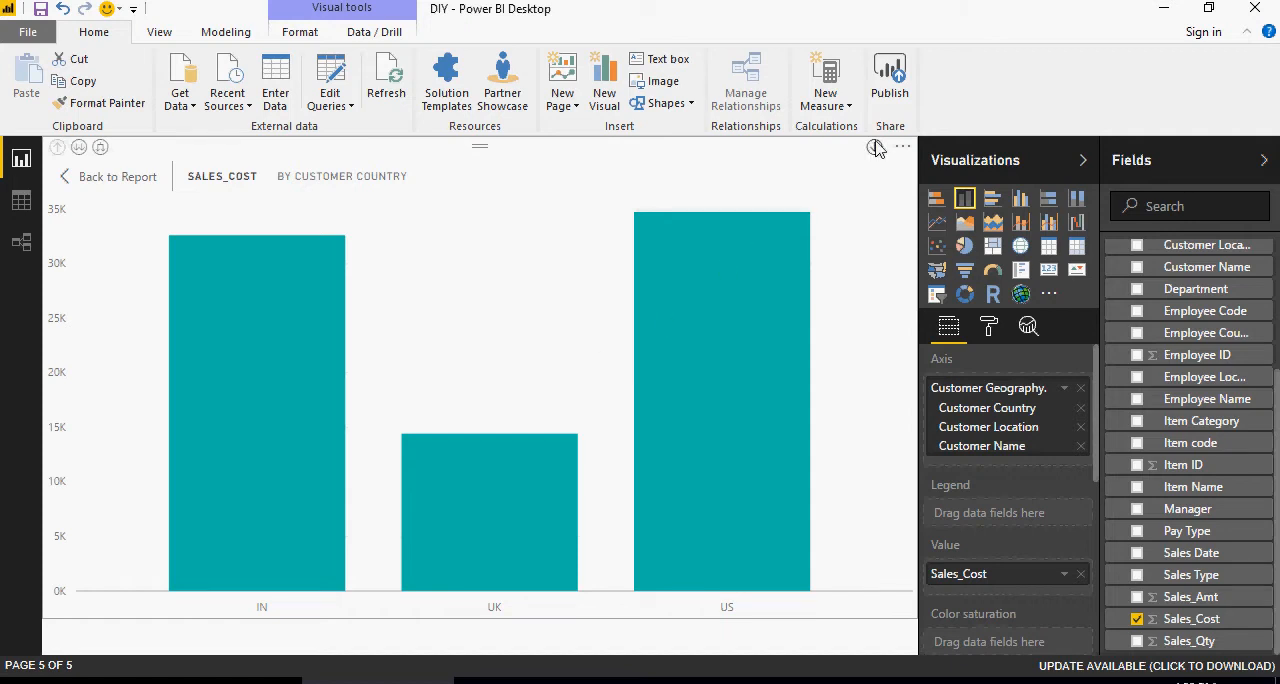
pyautogui.moveTo(875, 148)
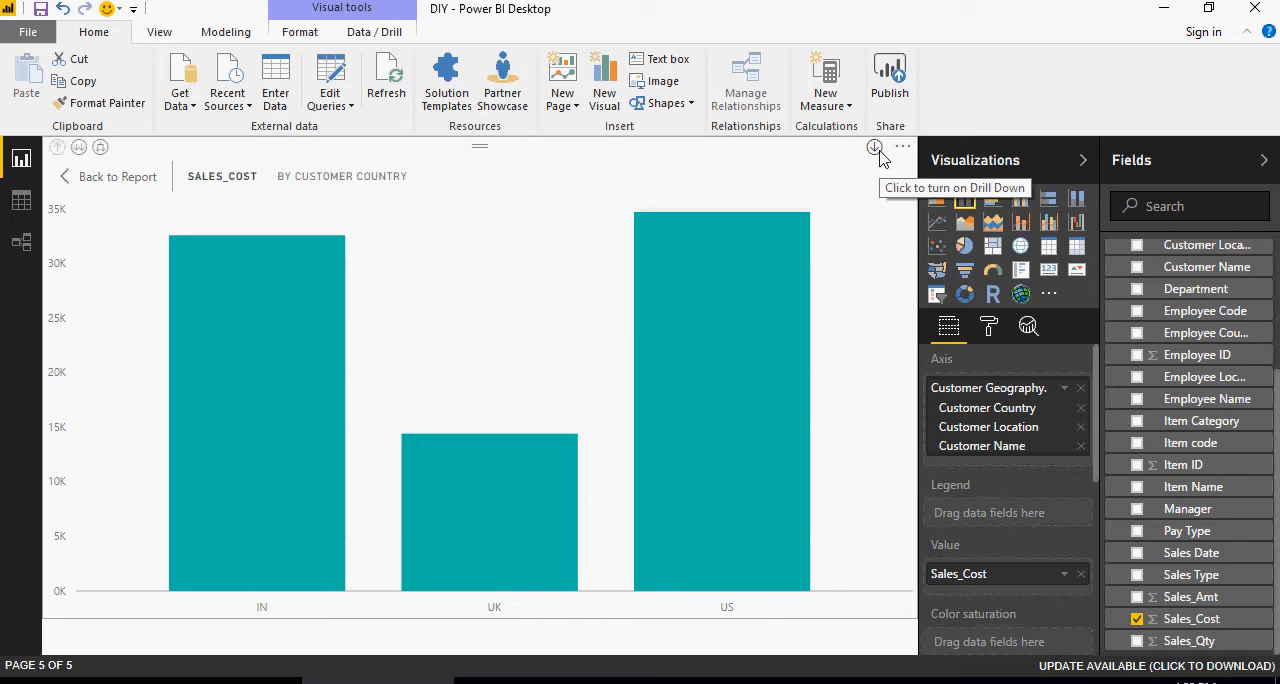
pyautogui.moveTo(235, 331)
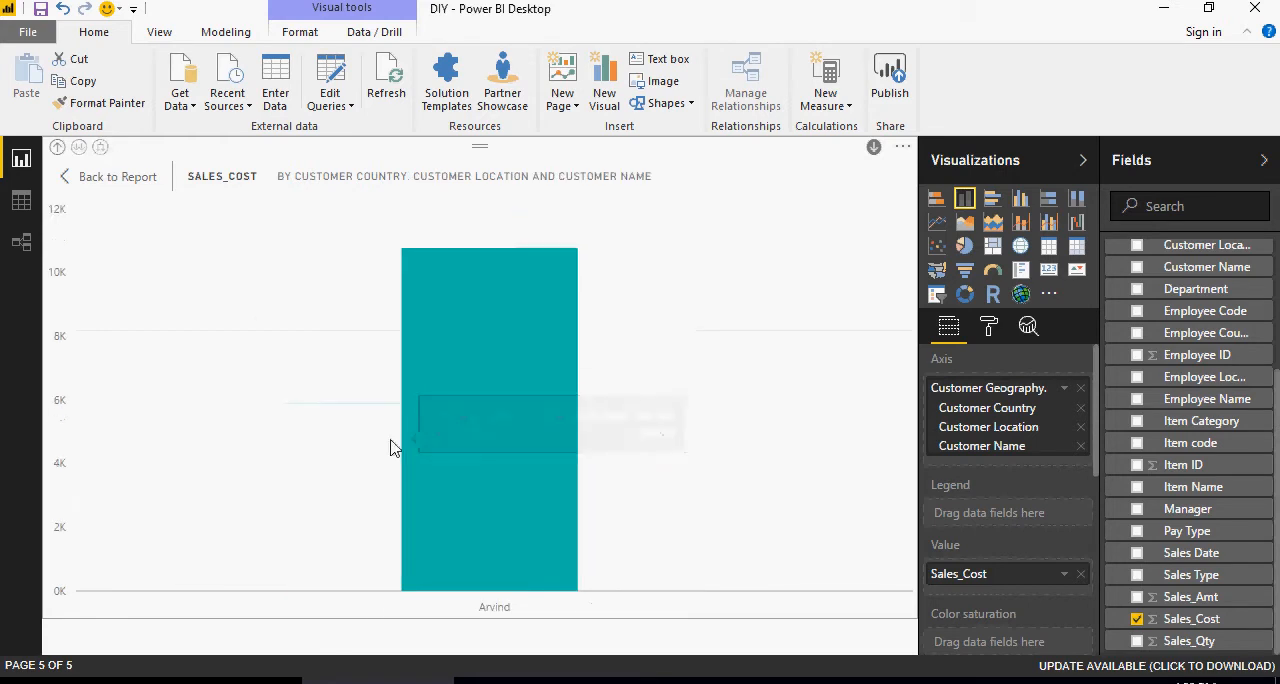
pyautogui.moveTo(480, 335)
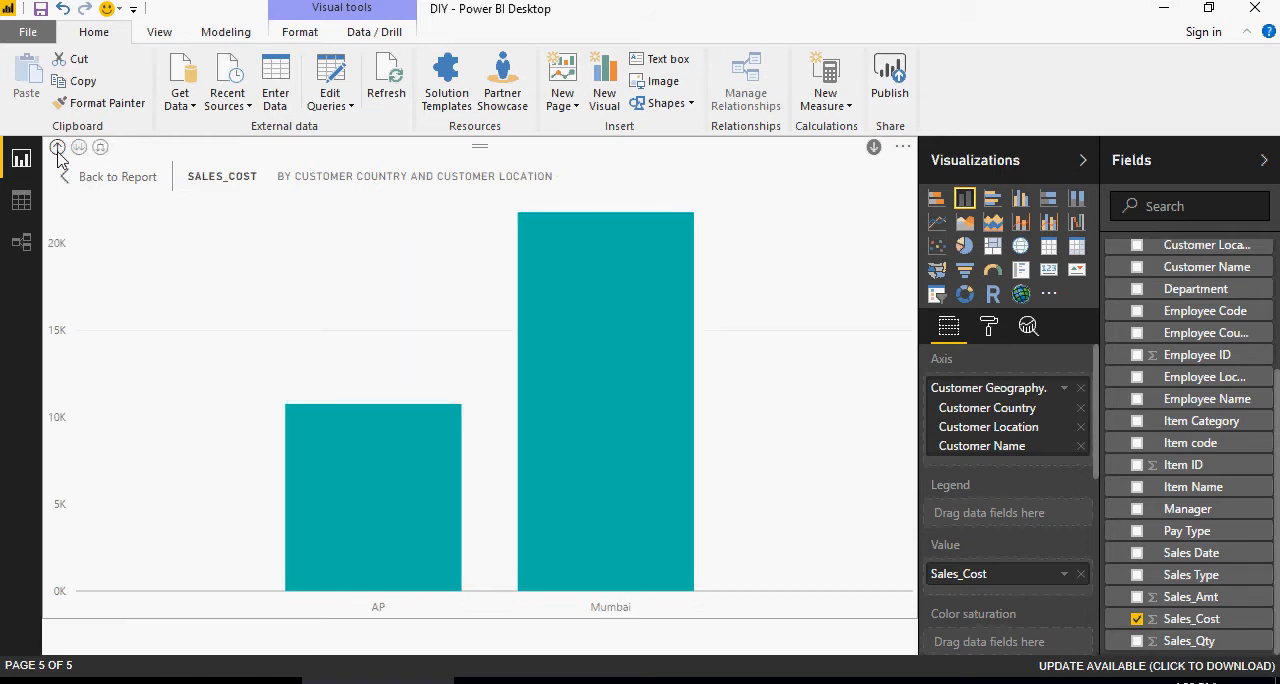
pyautogui.click(57, 147)
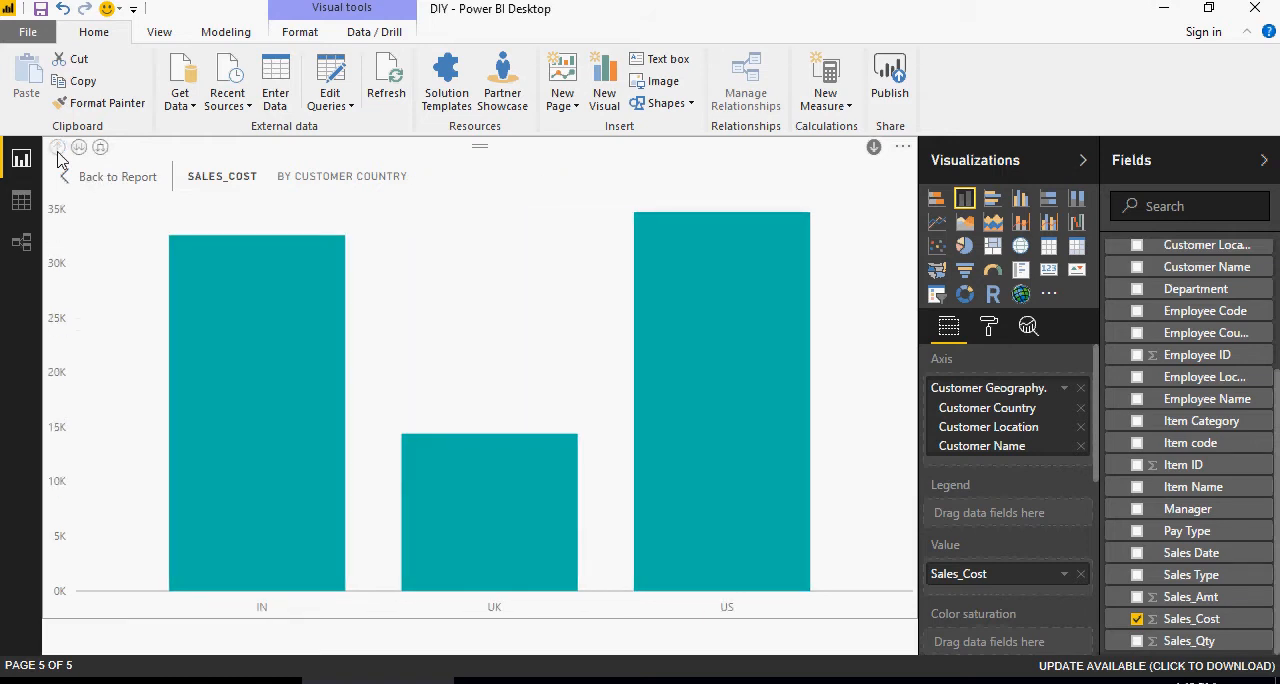
pyautogui.moveTo(874, 147)
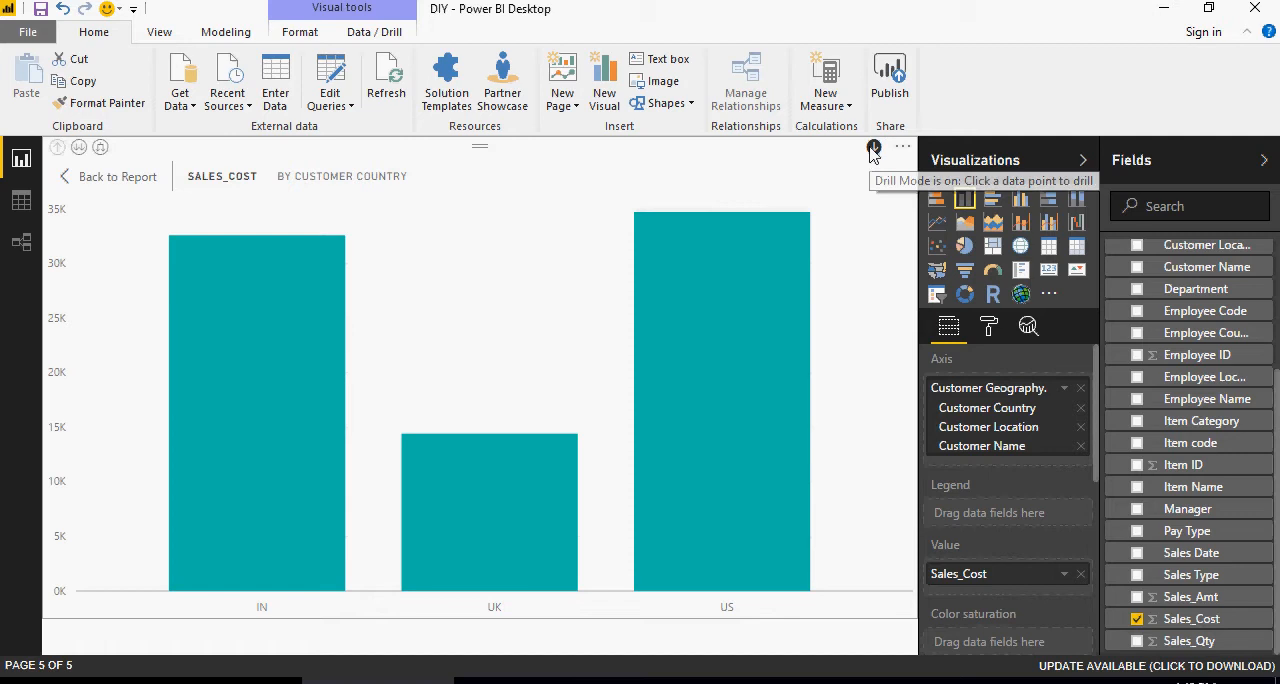
pyautogui.moveTo(82, 162)
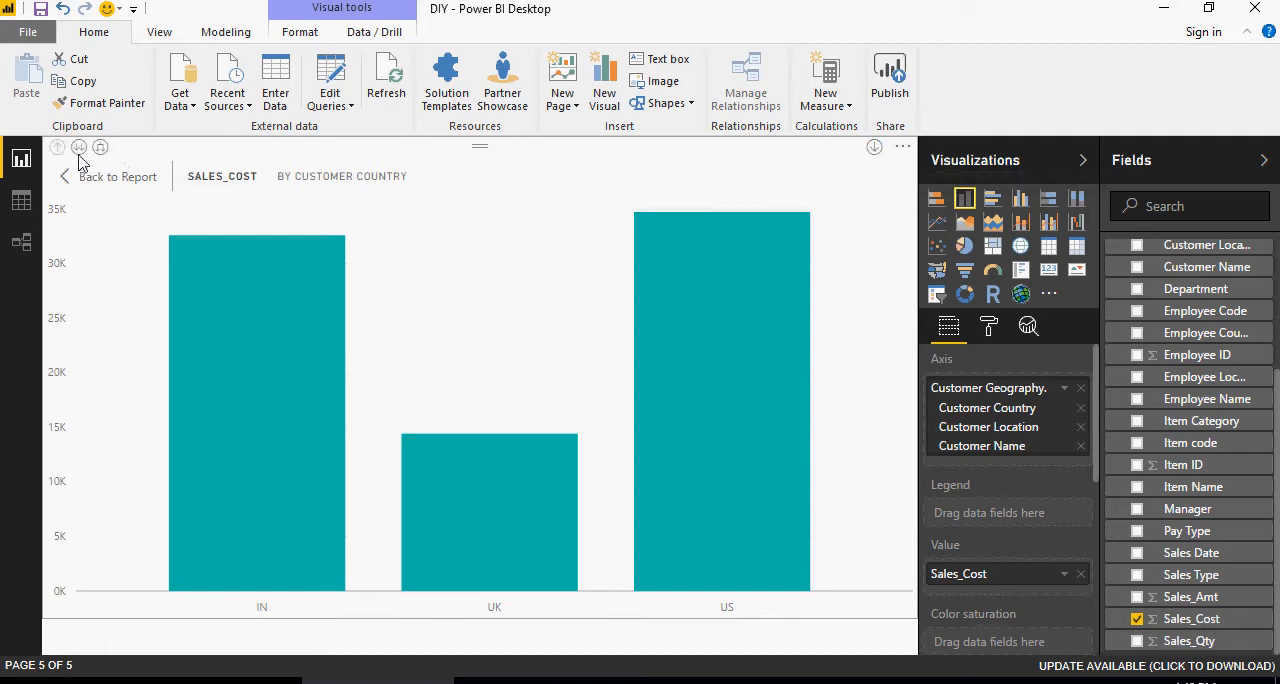
pyautogui.moveTo(79, 147)
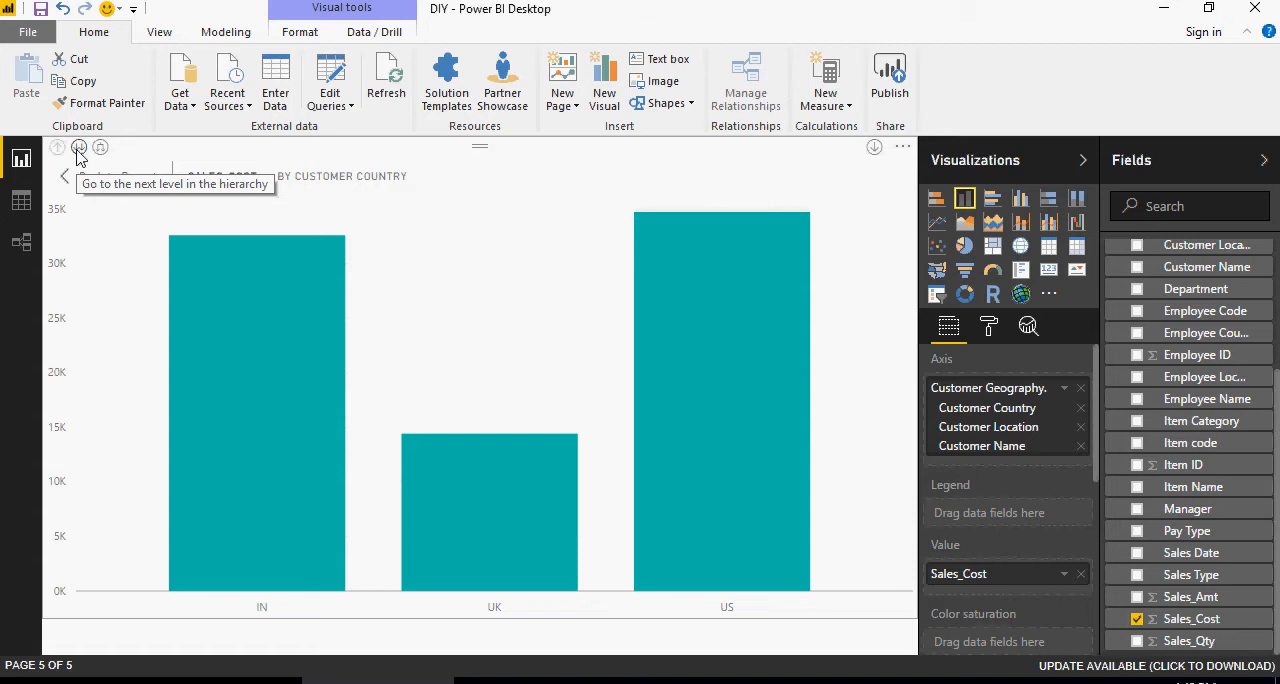
pyautogui.click(79, 147)
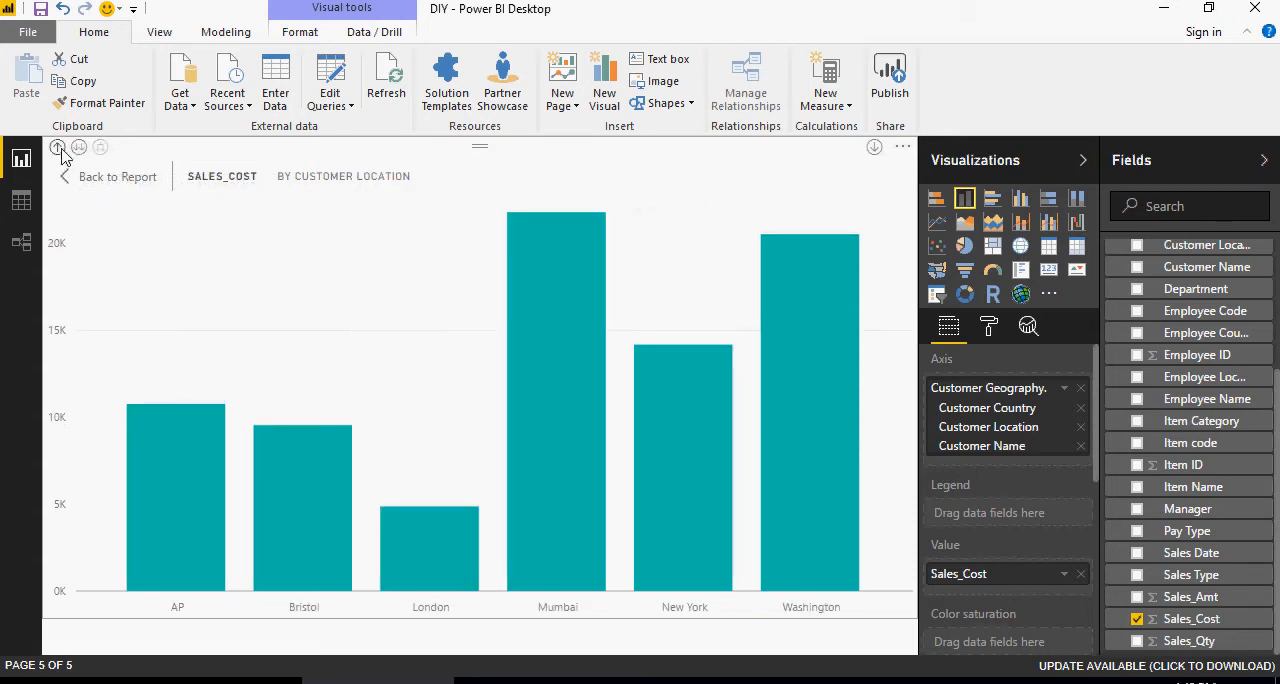
pyautogui.click(57, 147)
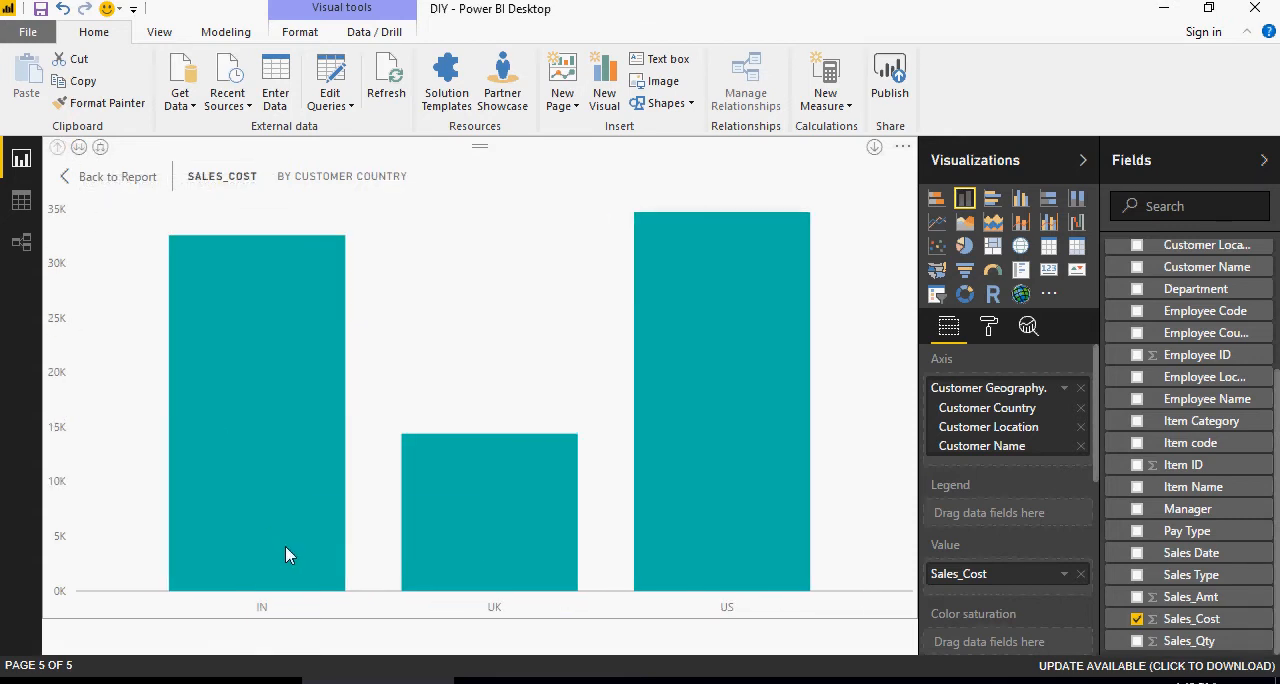
pyautogui.moveTo(290, 555)
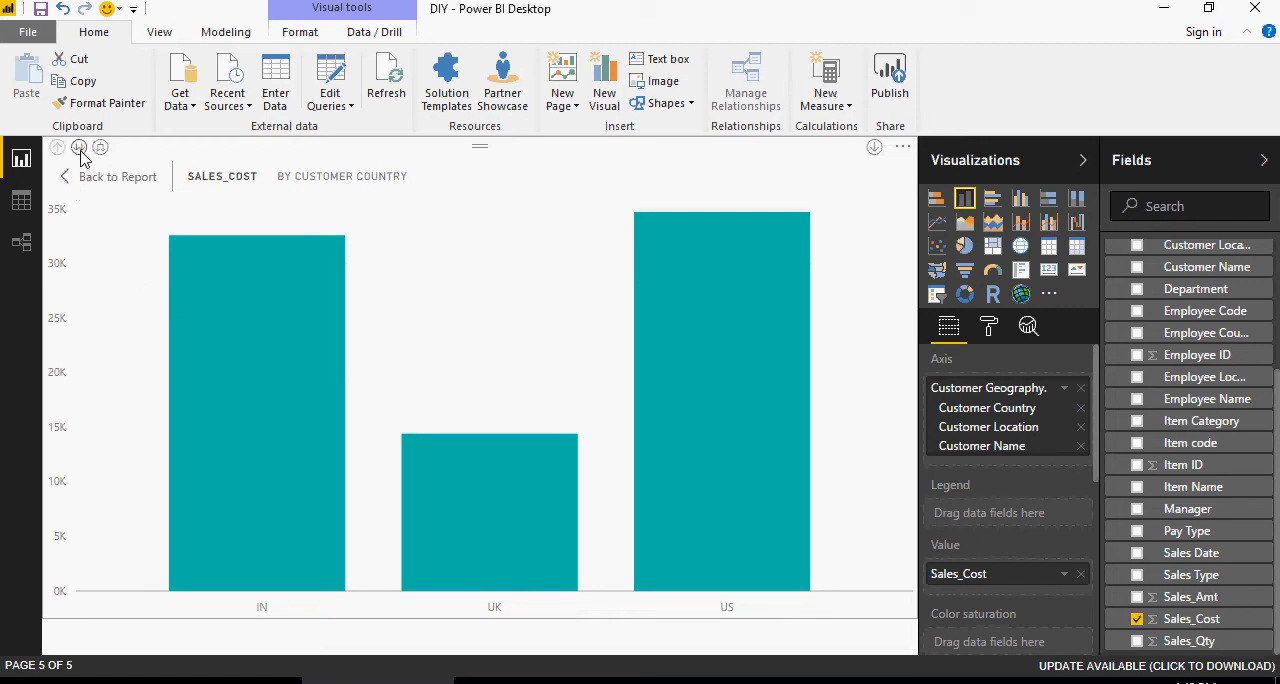
# Show all customer locations: AP, Bristol, London, Mumbai, New York, Washington.
pyautogui.click(100, 147)
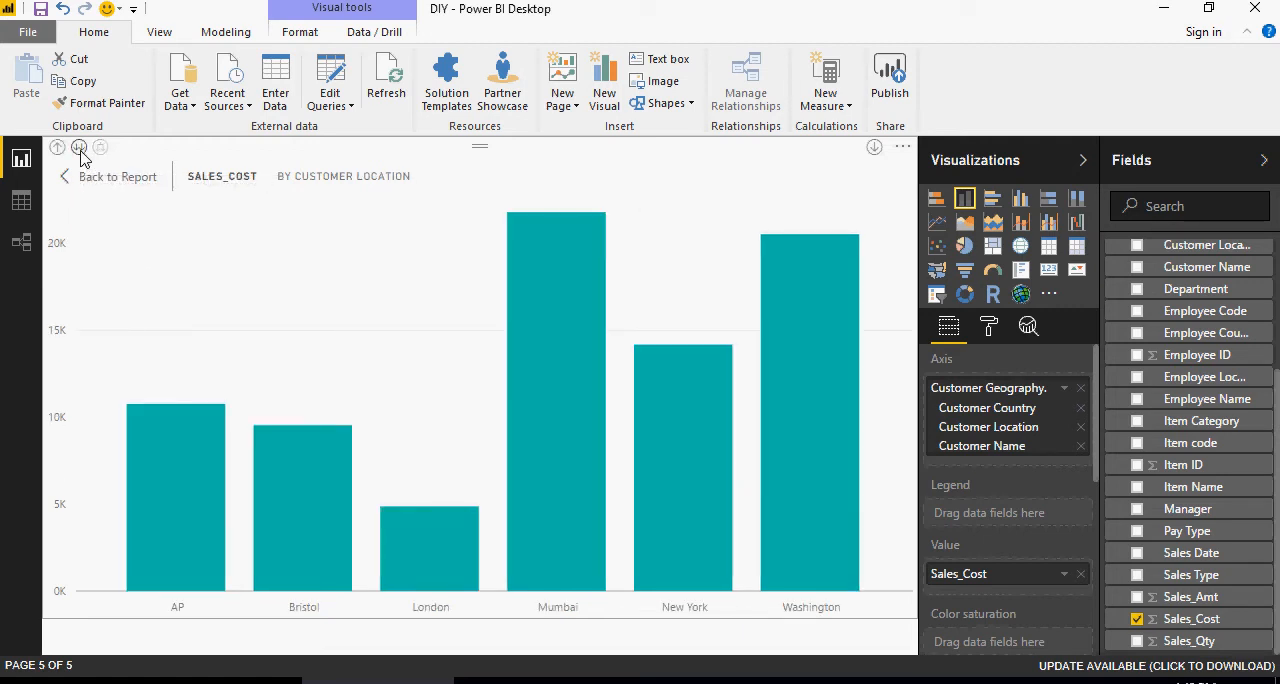
pyautogui.moveTo(252, 527)
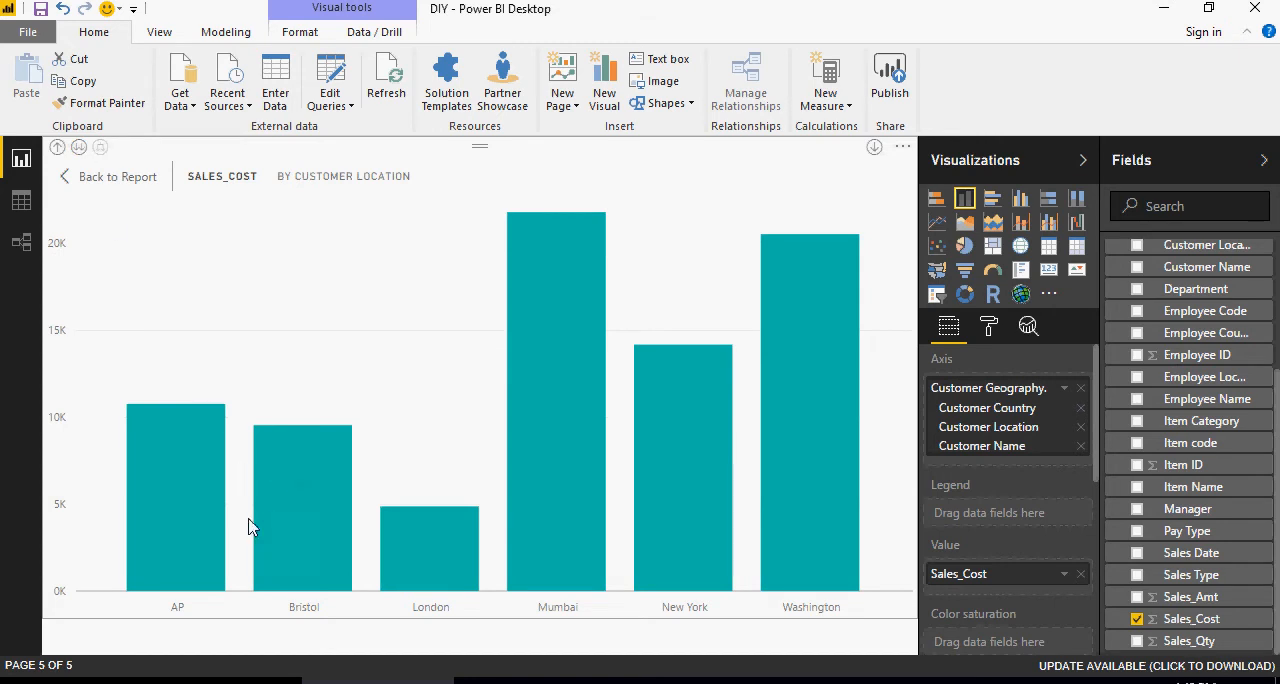
pyautogui.moveTo(177, 623)
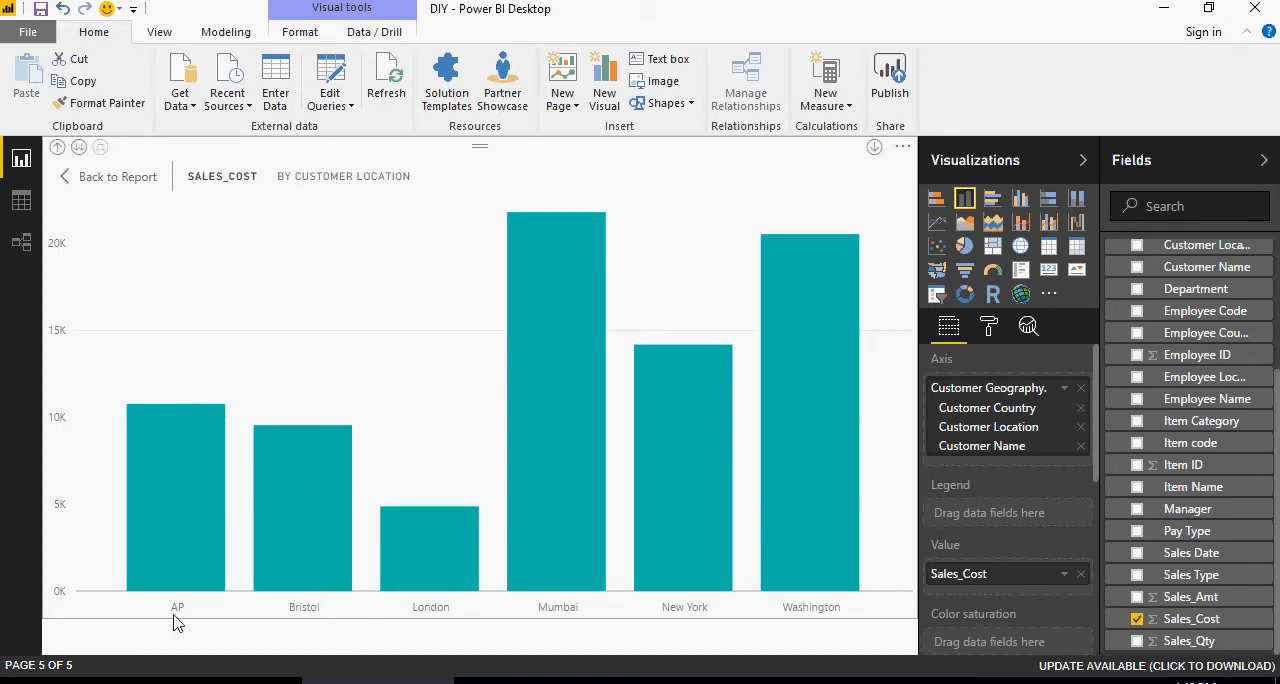
pyautogui.moveTo(730, 618)
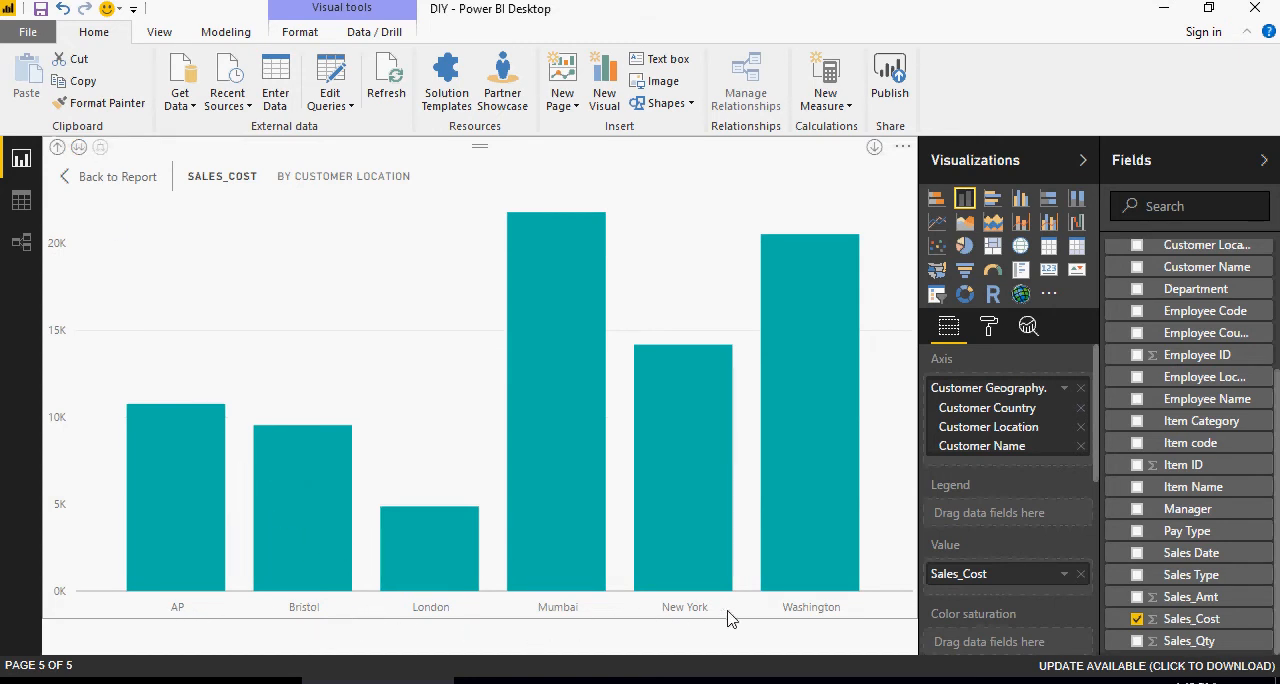
pyautogui.moveTo(808, 460)
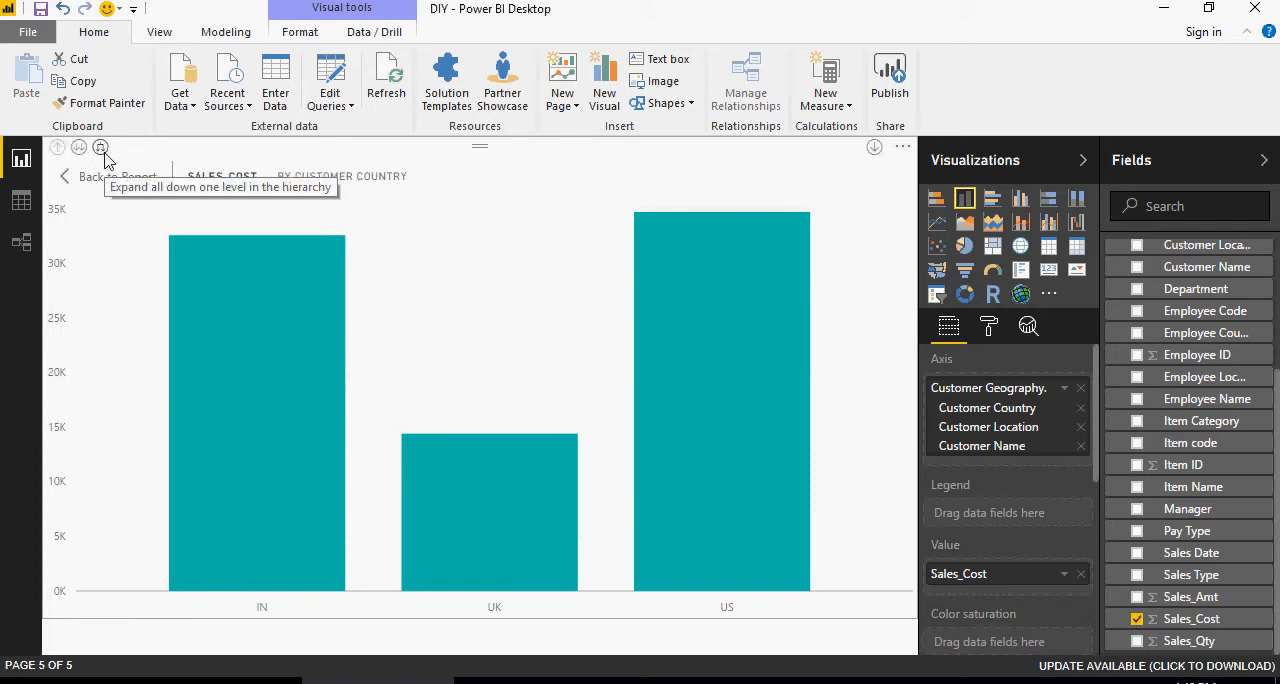
pyautogui.click(100, 147)
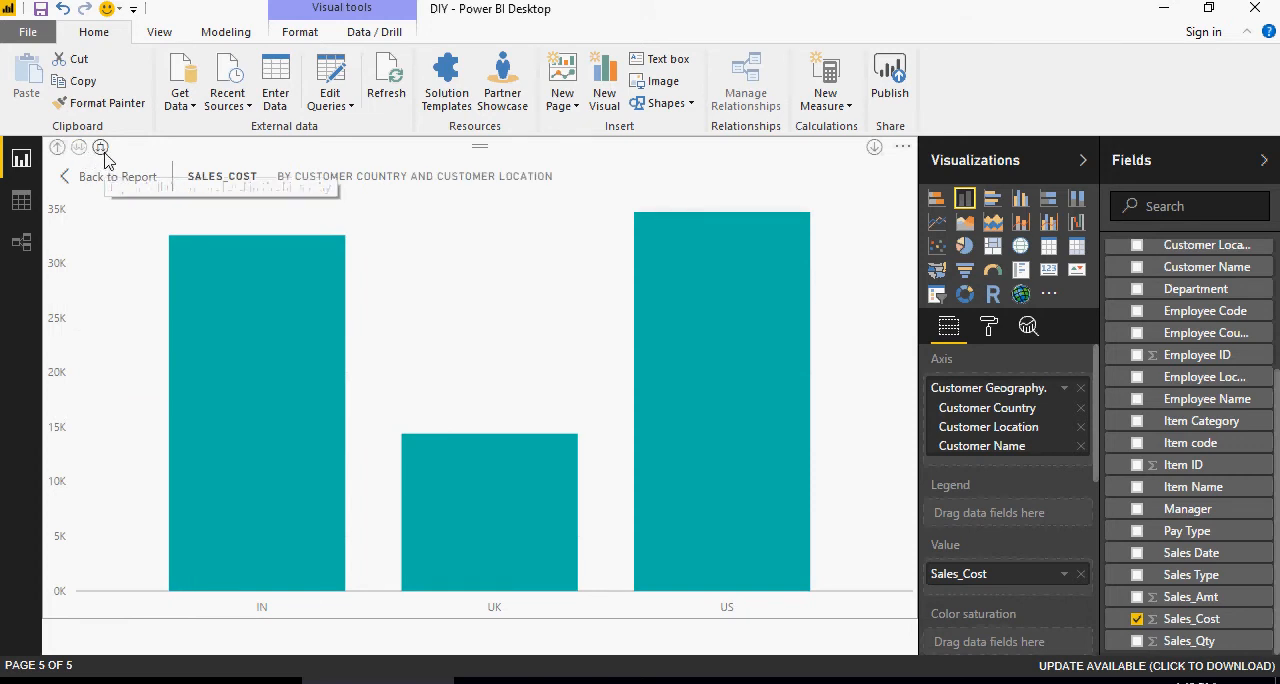
pyautogui.click(100, 147)
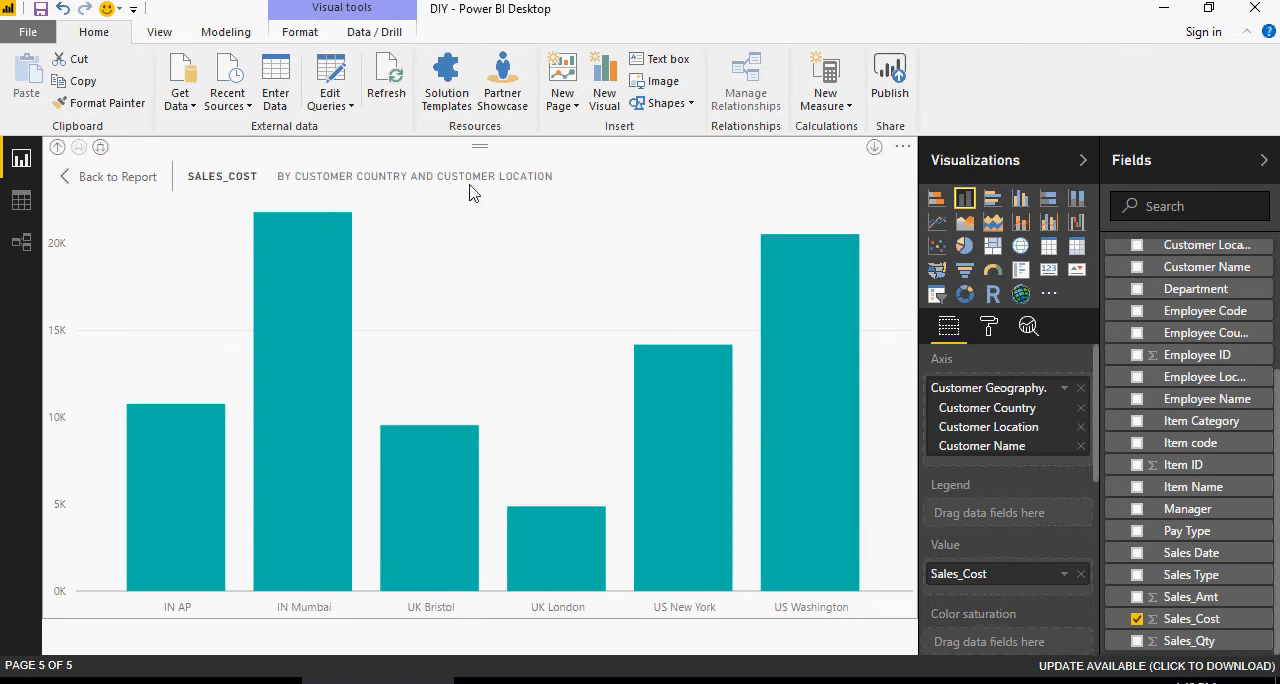
pyautogui.moveTo(160, 630)
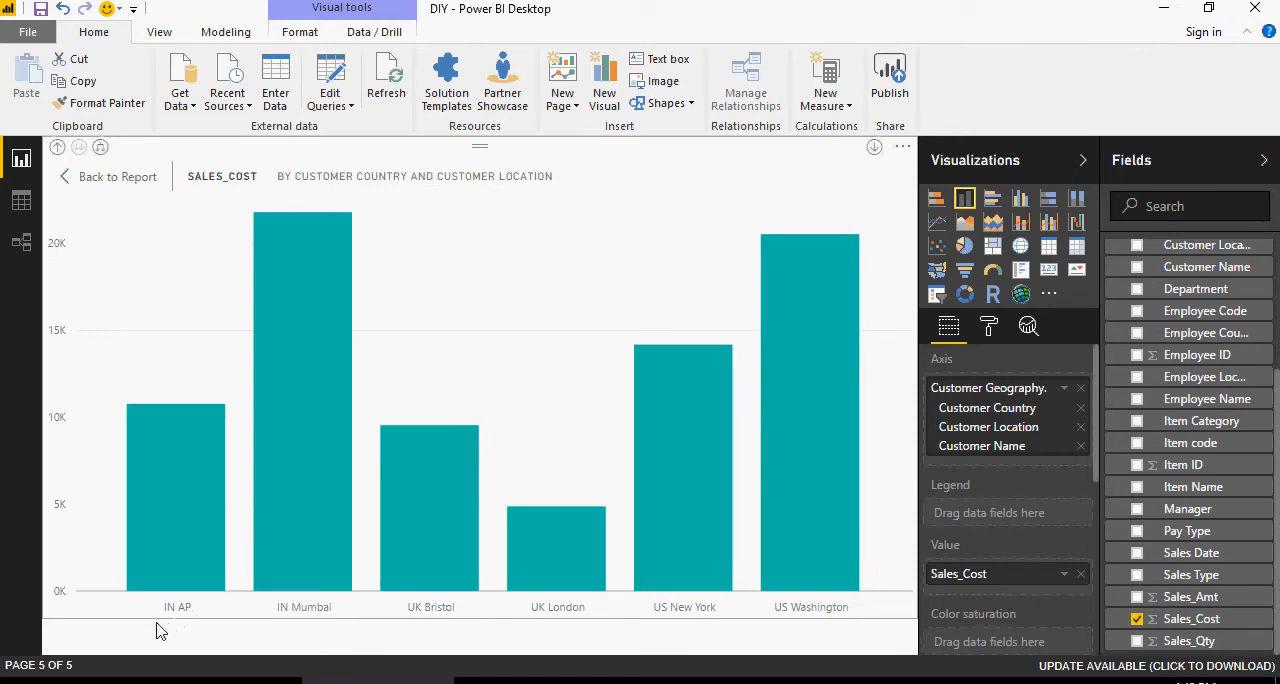
pyautogui.moveTo(163, 600)
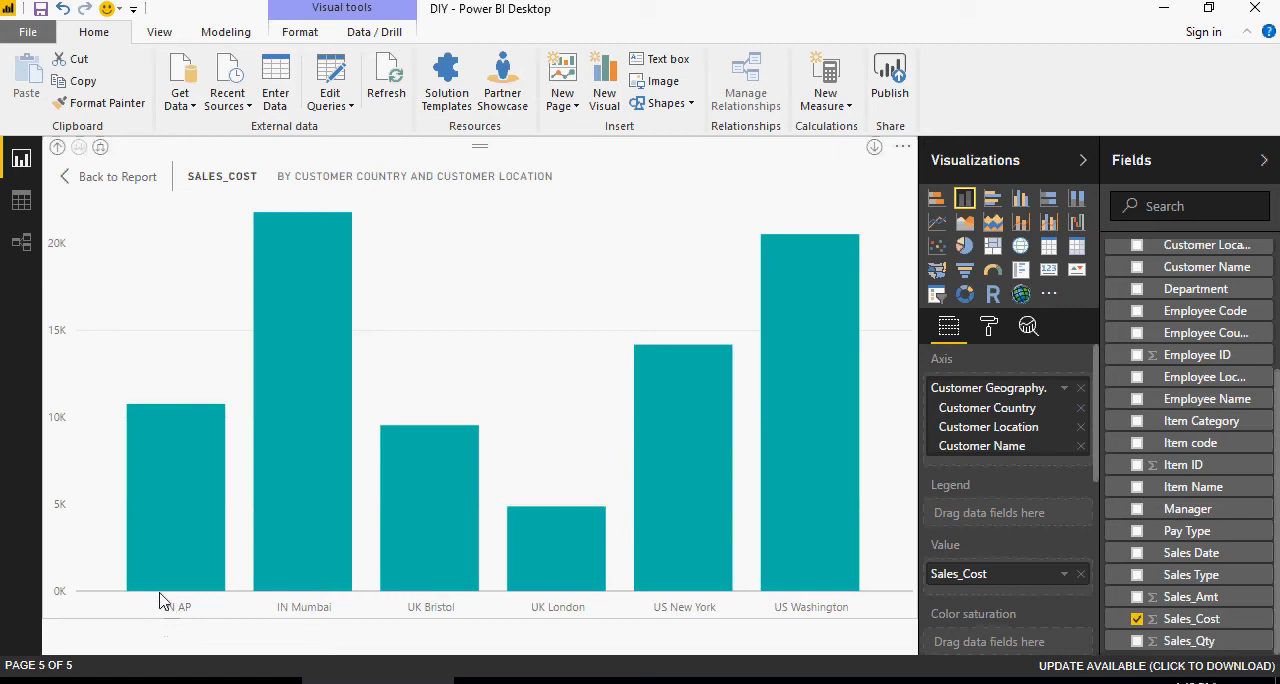
pyautogui.moveTo(307, 625)
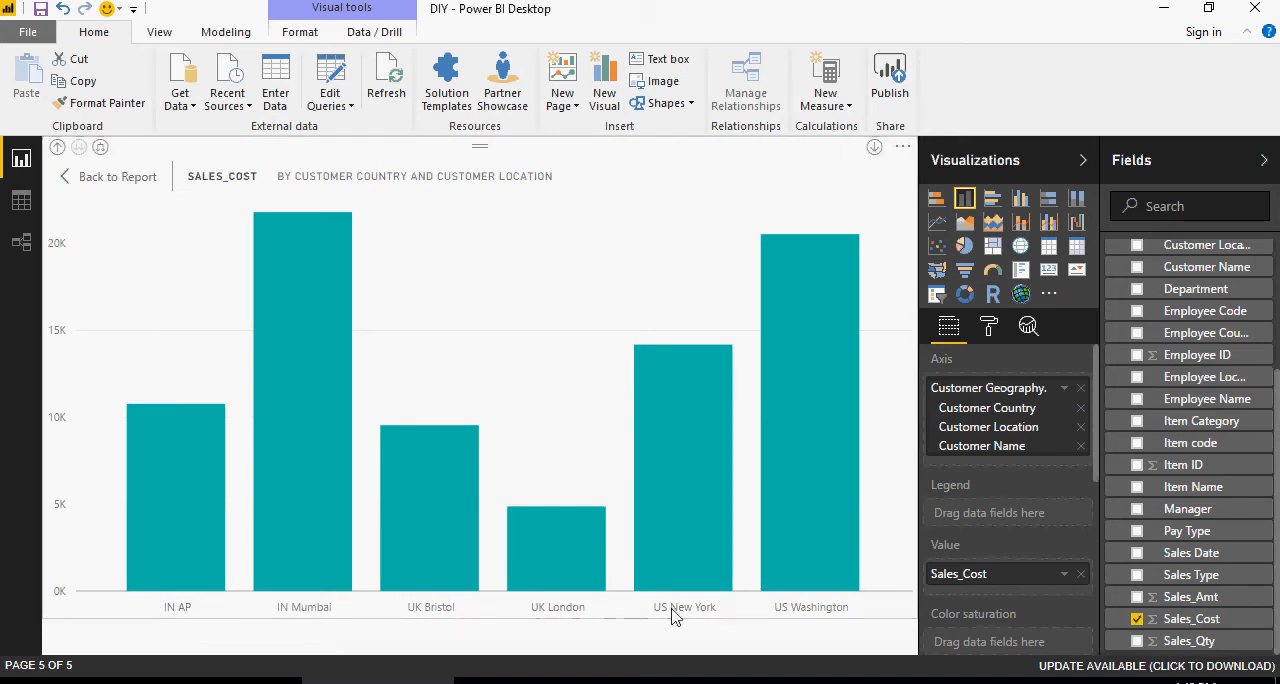
pyautogui.moveTo(315, 272)
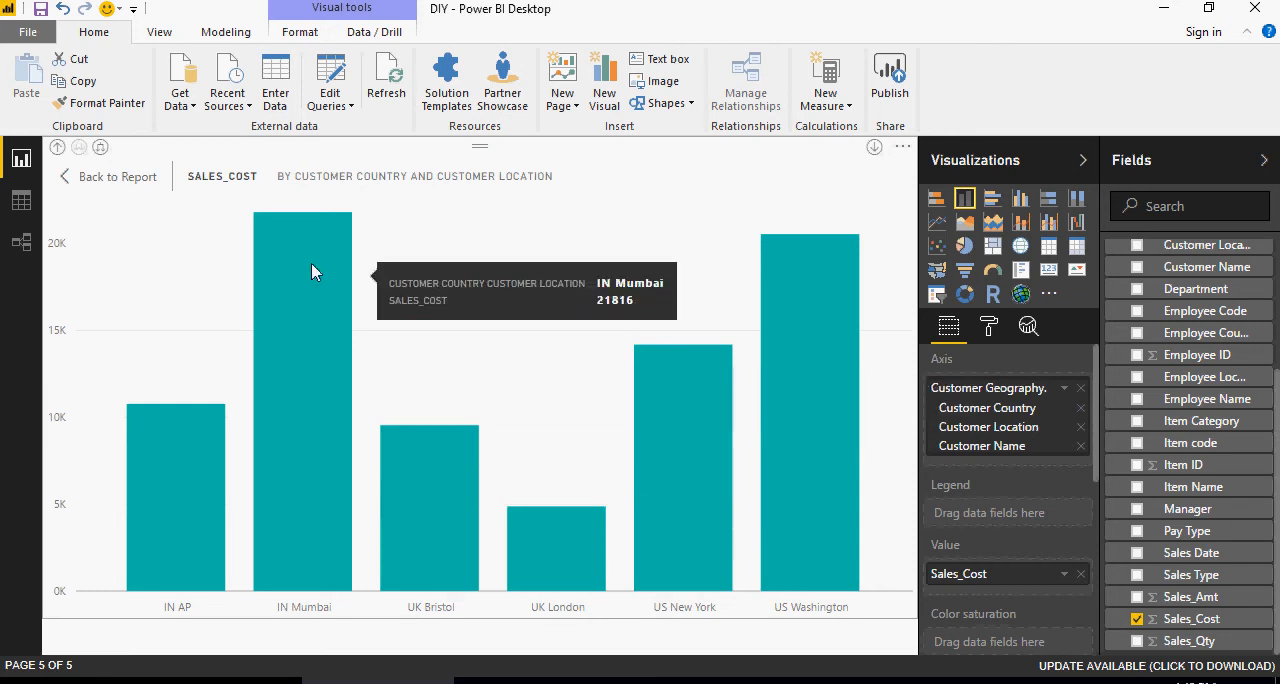
pyautogui.click(57, 147)
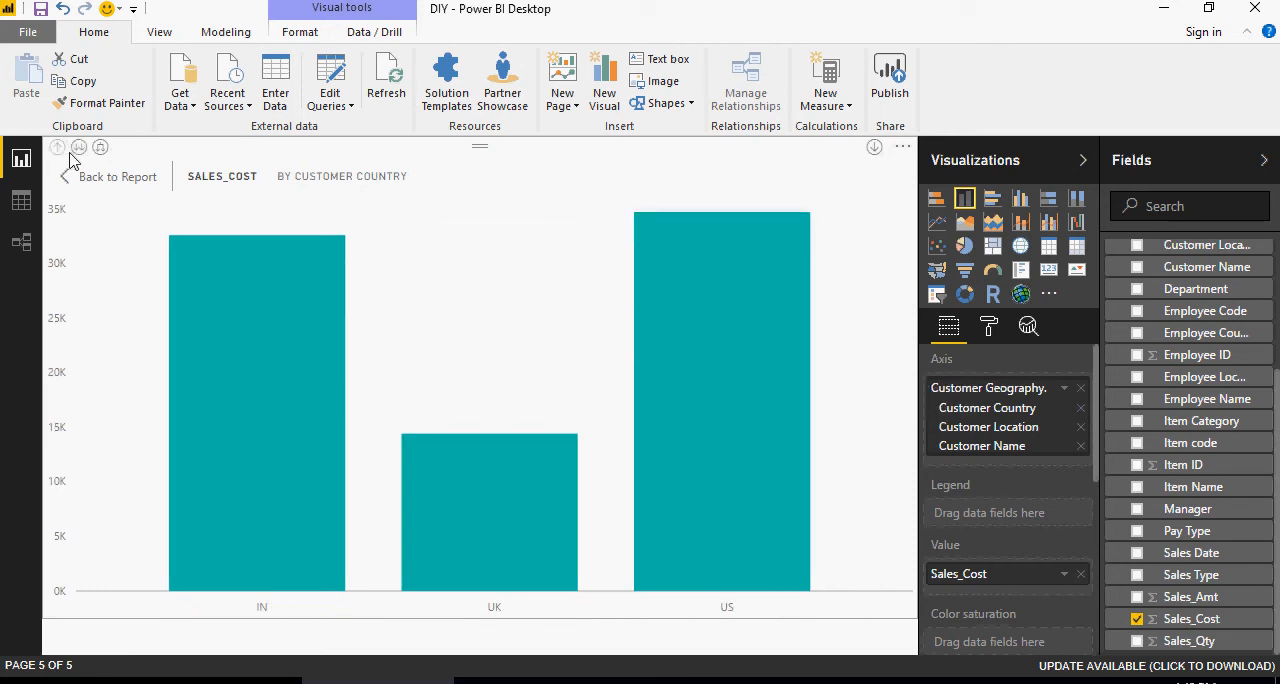
pyautogui.moveTo(79, 147)
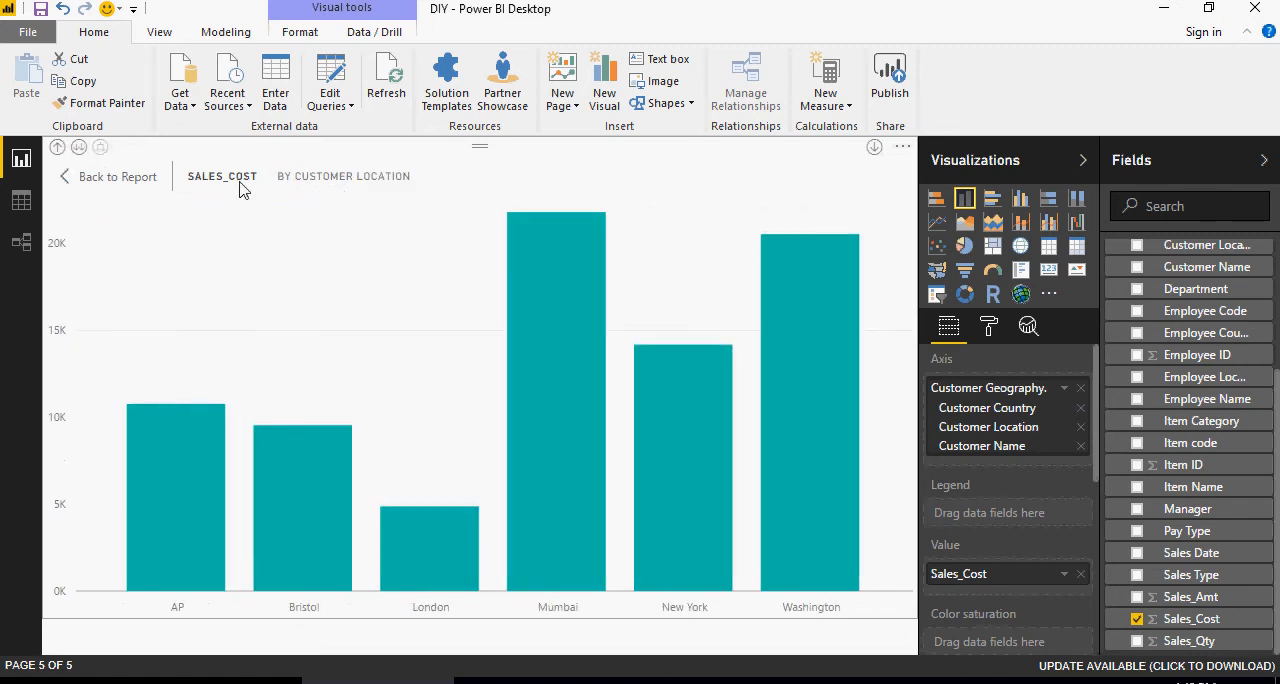
pyautogui.click(78, 147)
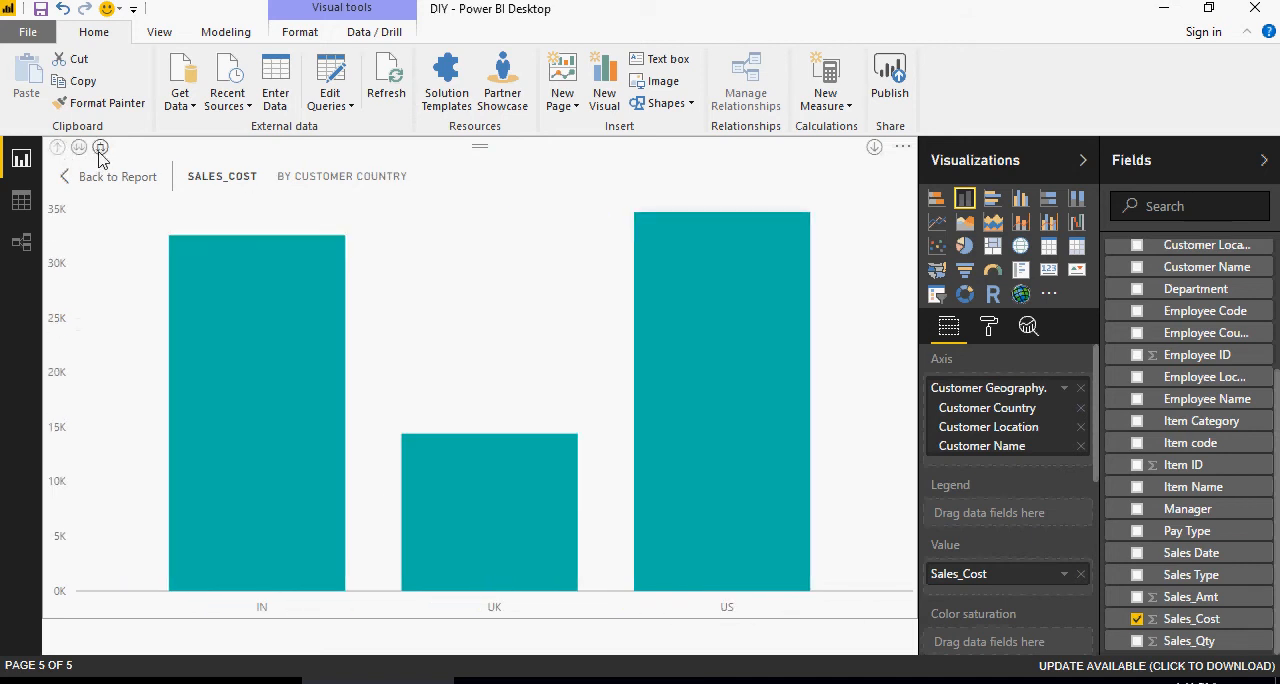
# Expand all down twice so Sales_Cost shows each country-location-customer name, IN AP Arvind through US Washington Charan.
pyautogui.click(100, 147)
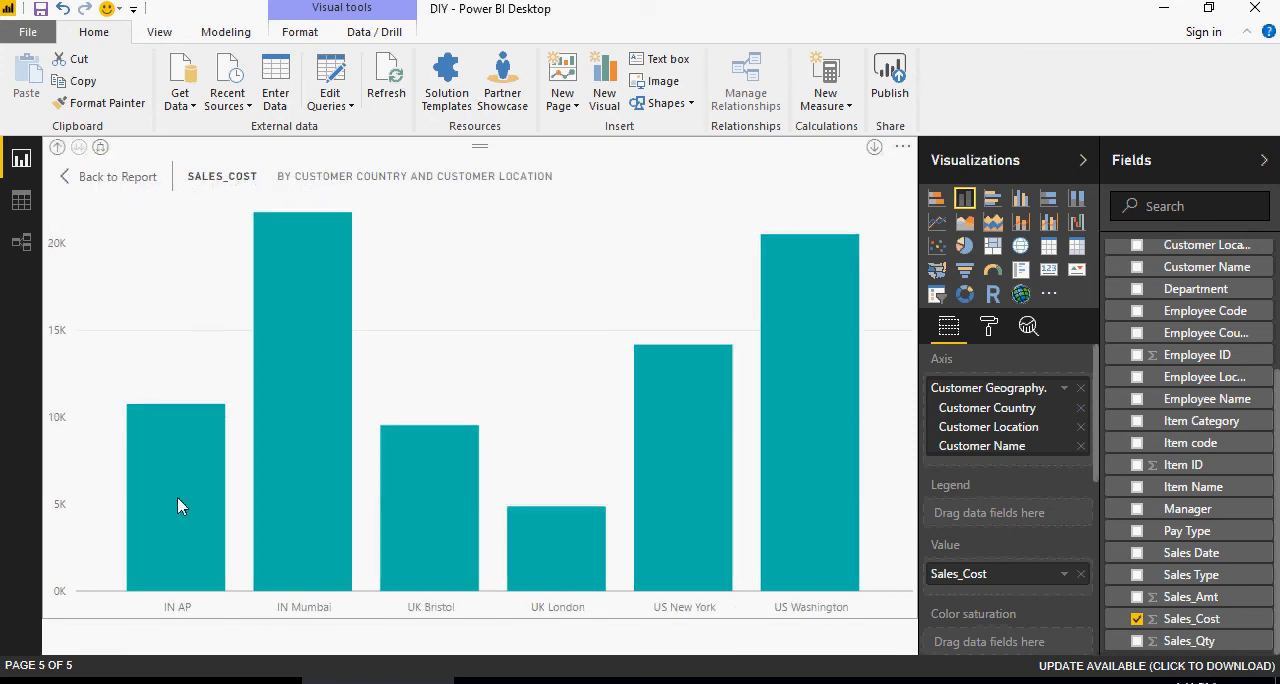
pyautogui.moveTo(153, 618)
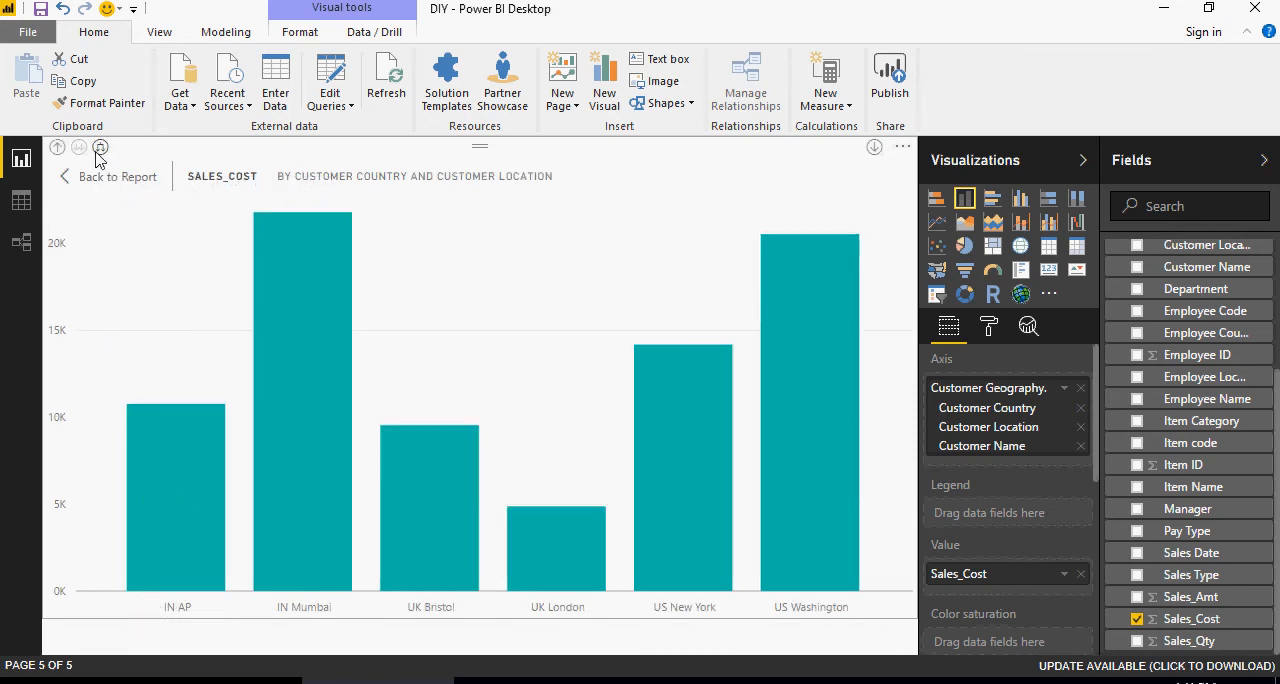
pyautogui.click(100, 147)
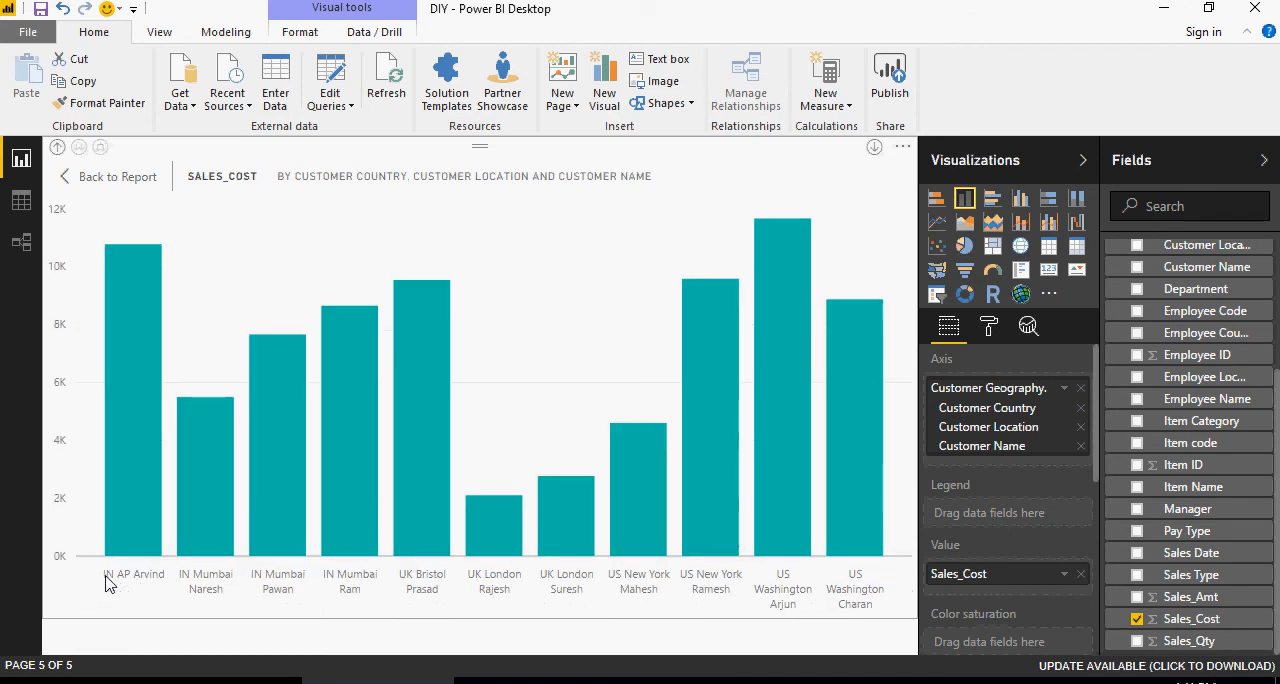
pyautogui.moveTo(228, 590)
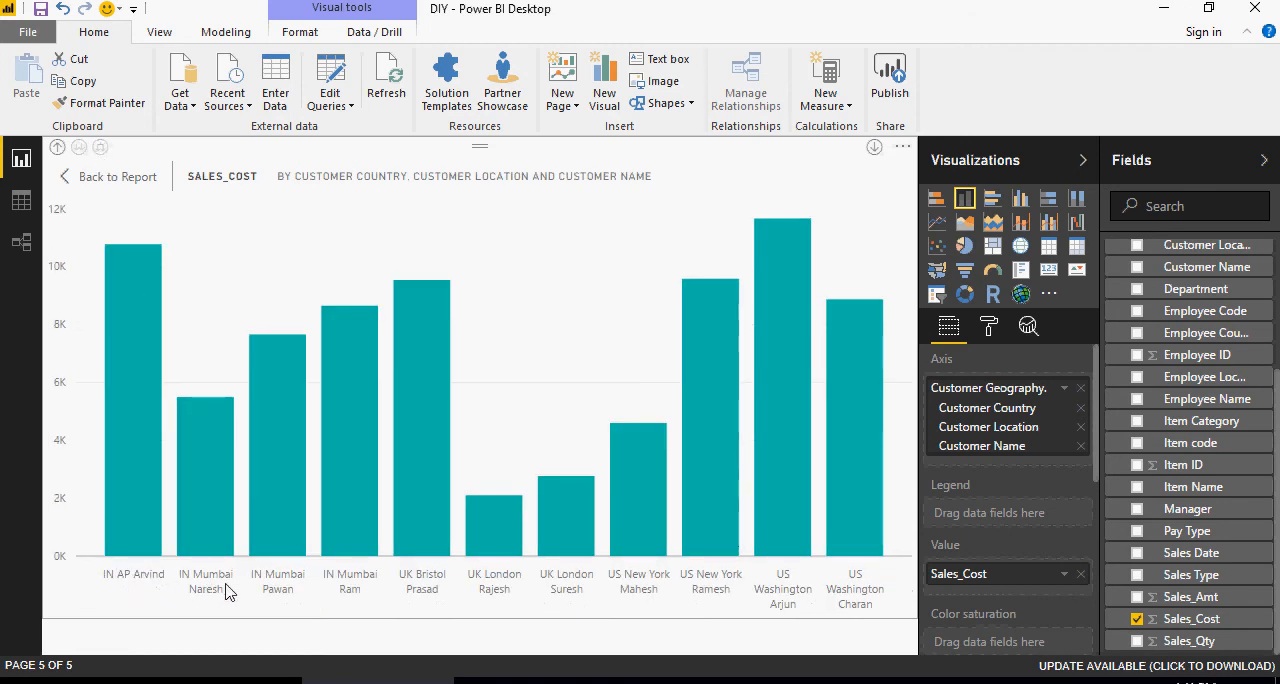
pyautogui.moveTo(453, 585)
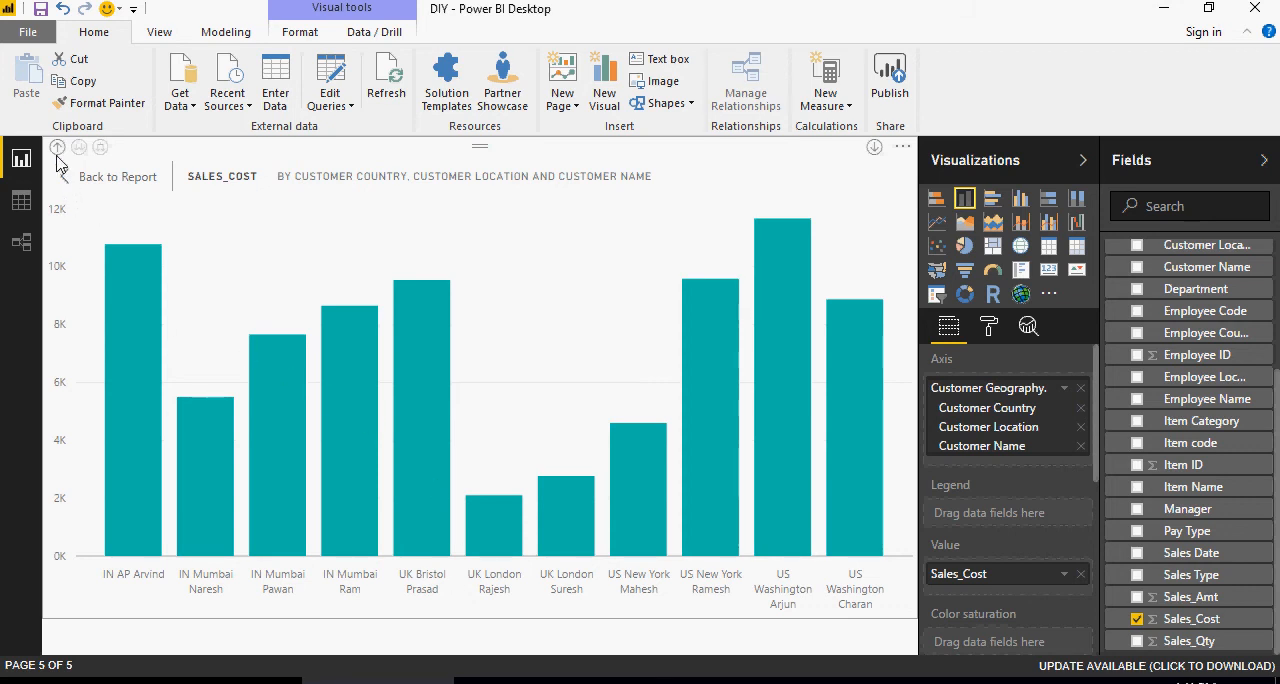
pyautogui.moveTo(72, 188)
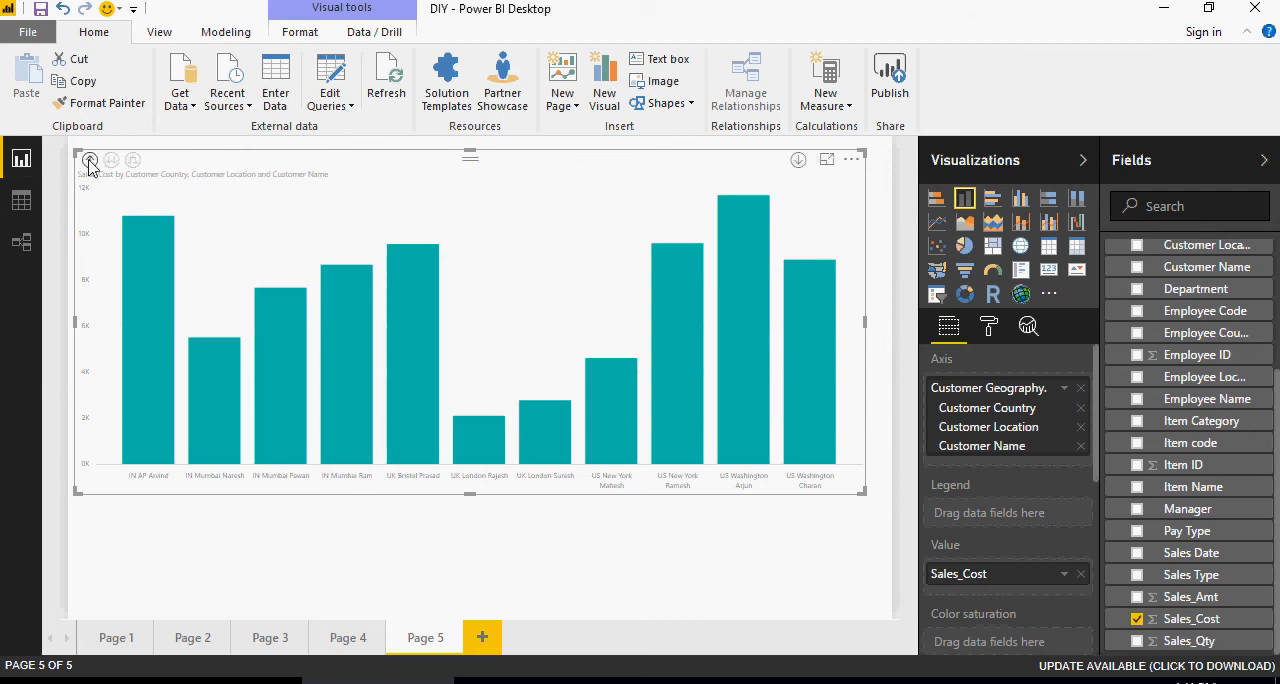
# Switch to the Notepad window holding the tutorial's numbered steps.
pyautogui.click(90, 160)
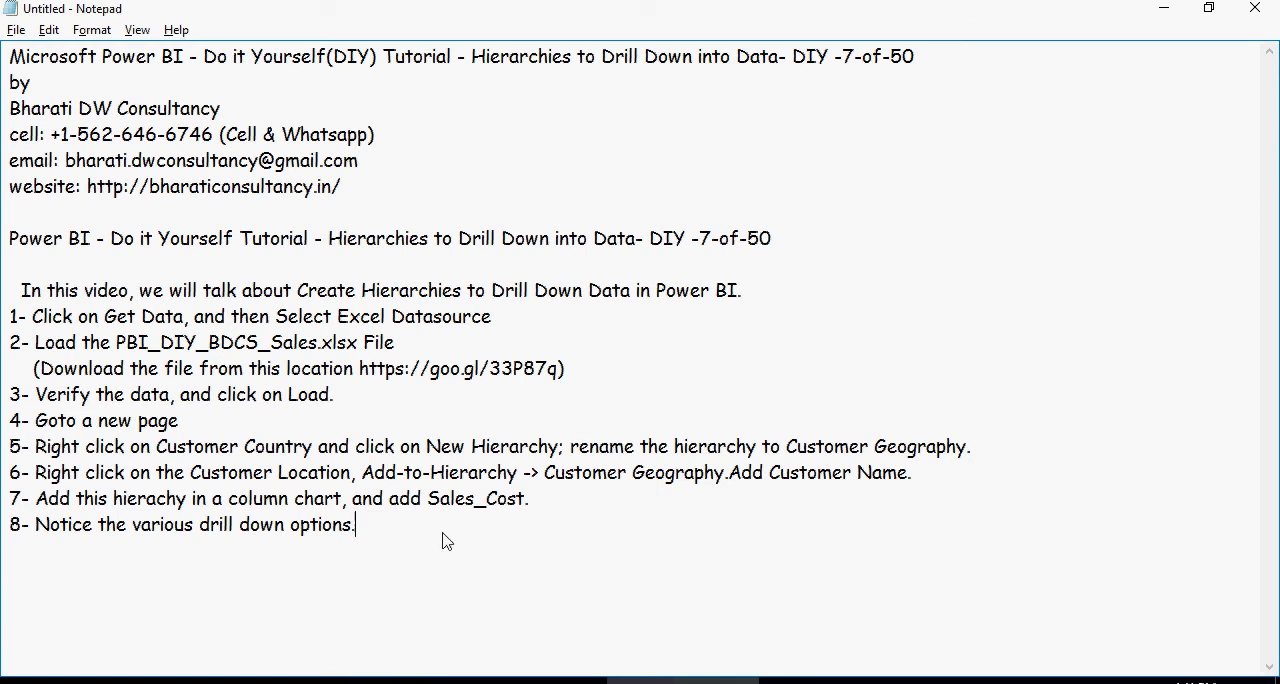
# Add step 9 'Do the following Hands on exercises.' with DIY #12 and DIY #13 exercise lists.
pyautogui.write('9- Do the following Hands on exercises.')
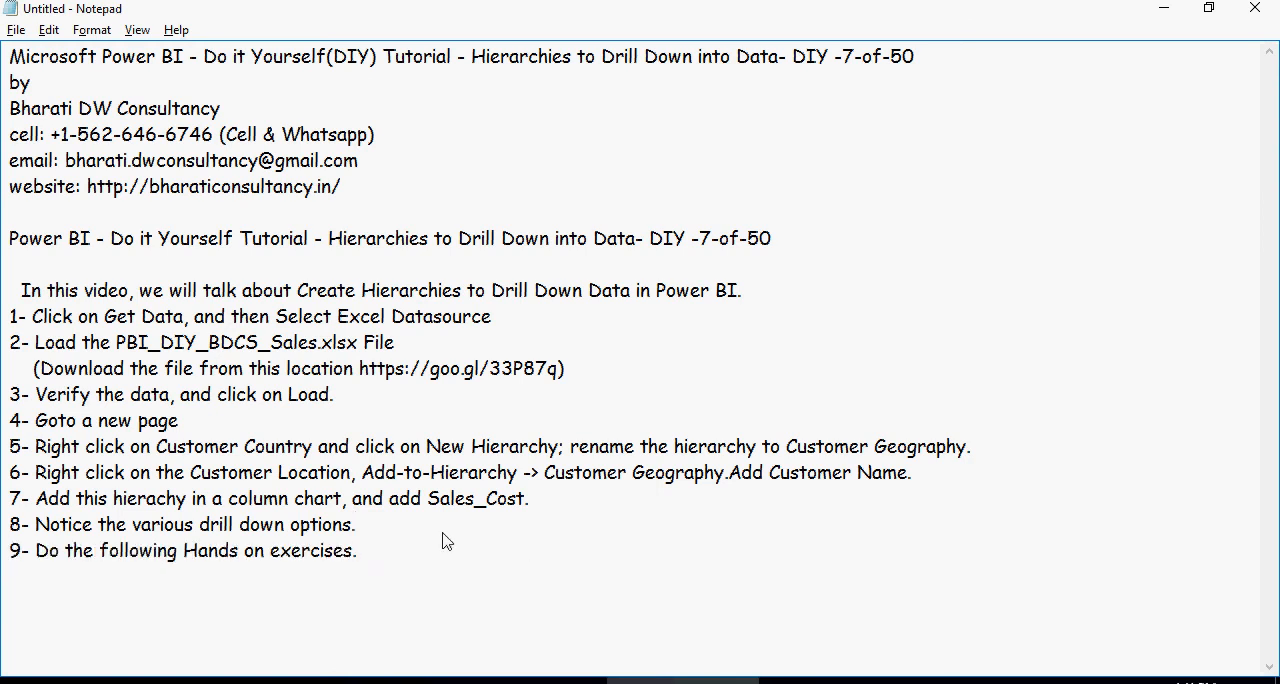
pyautogui.scroll(-3)
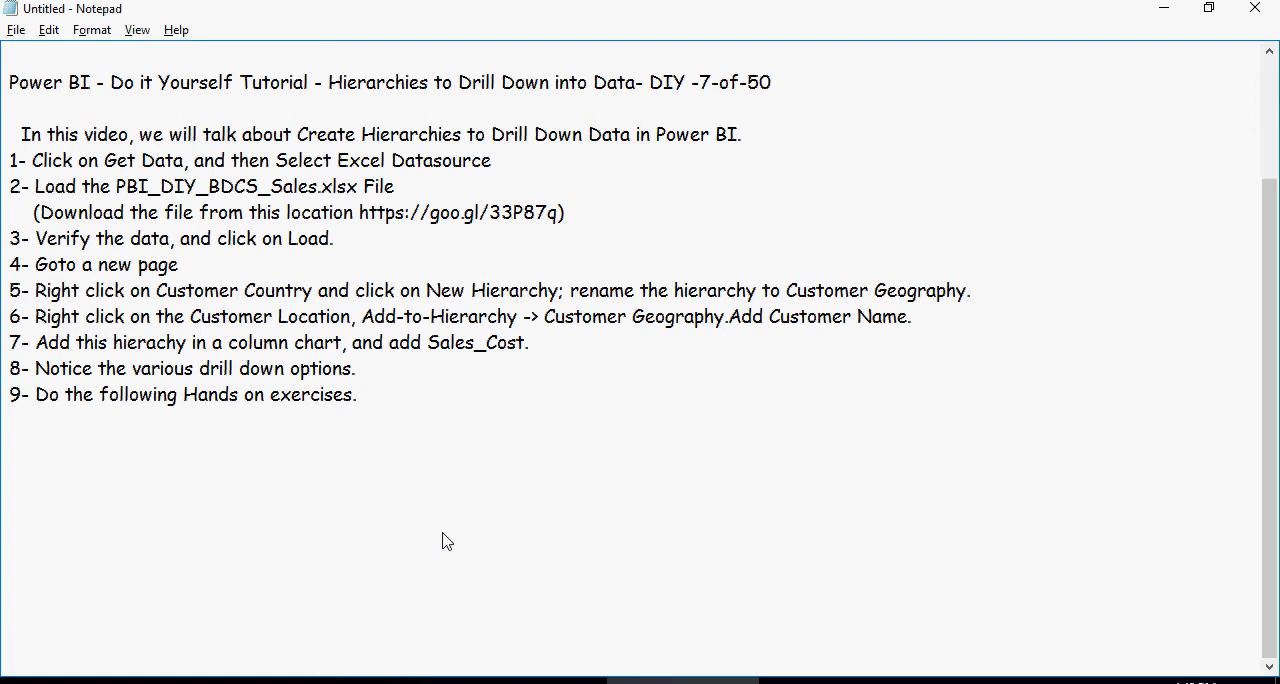
pyautogui.moveTo(462, 489)
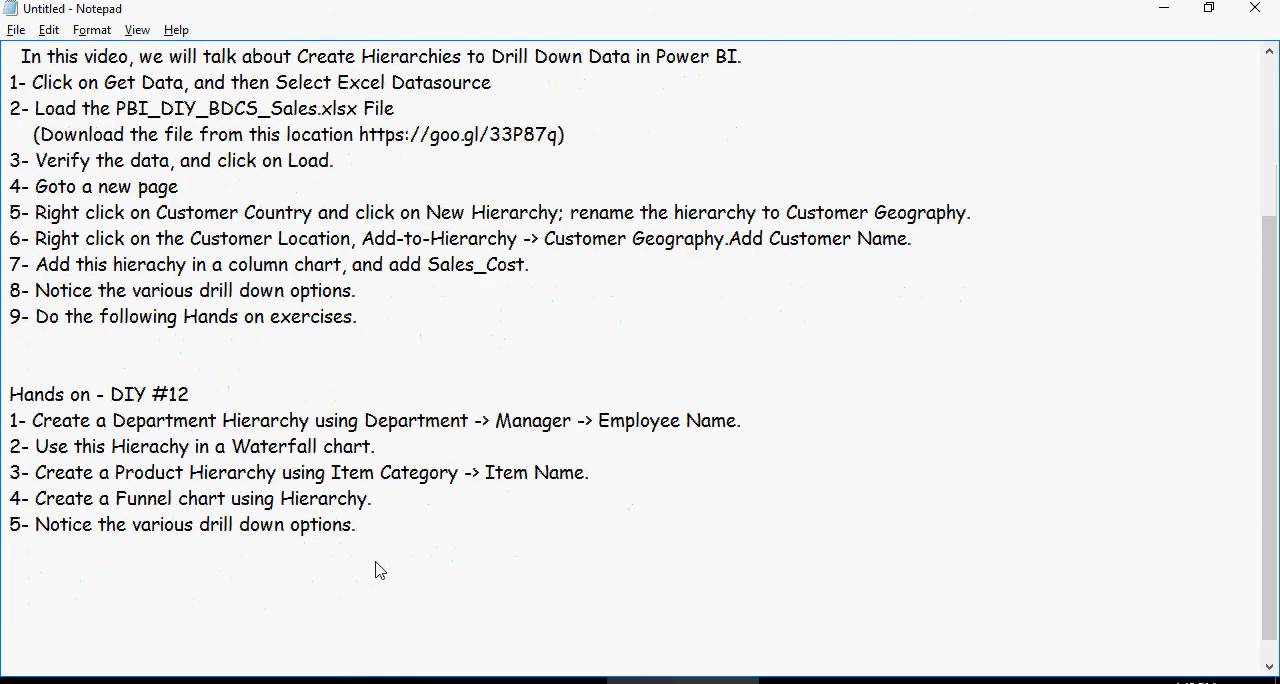
pyautogui.scroll(3)
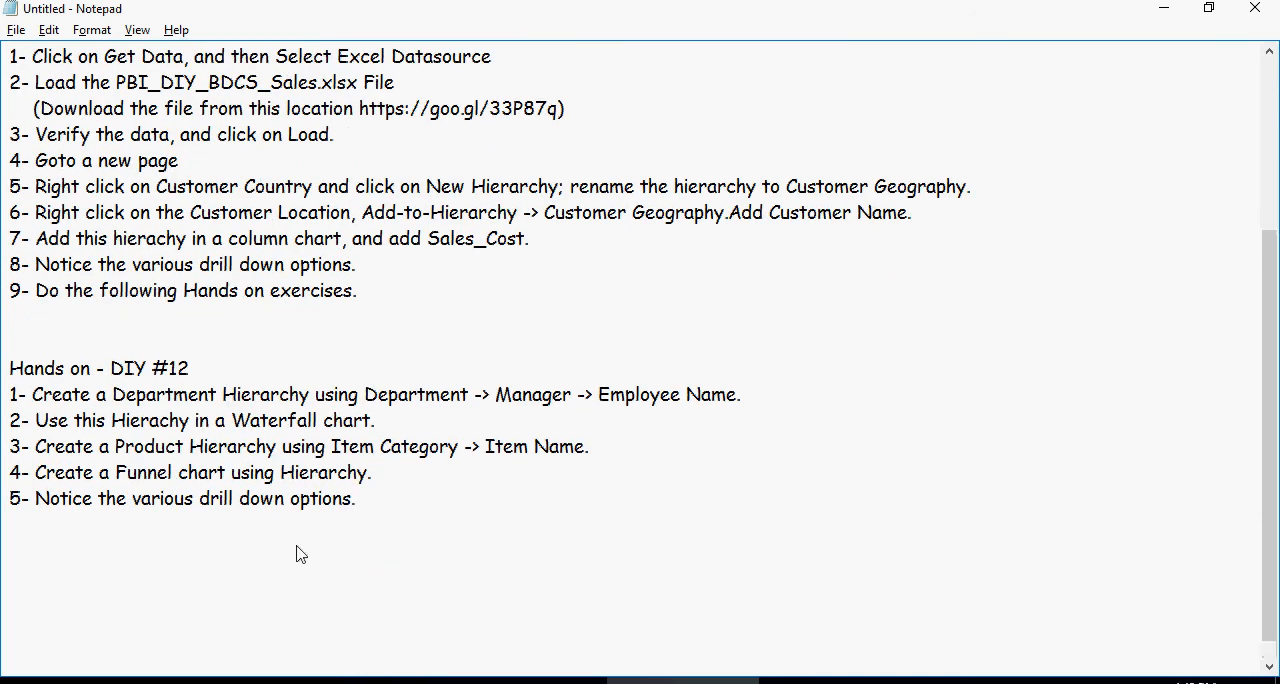
pyautogui.write('Hands on - DIY #13')
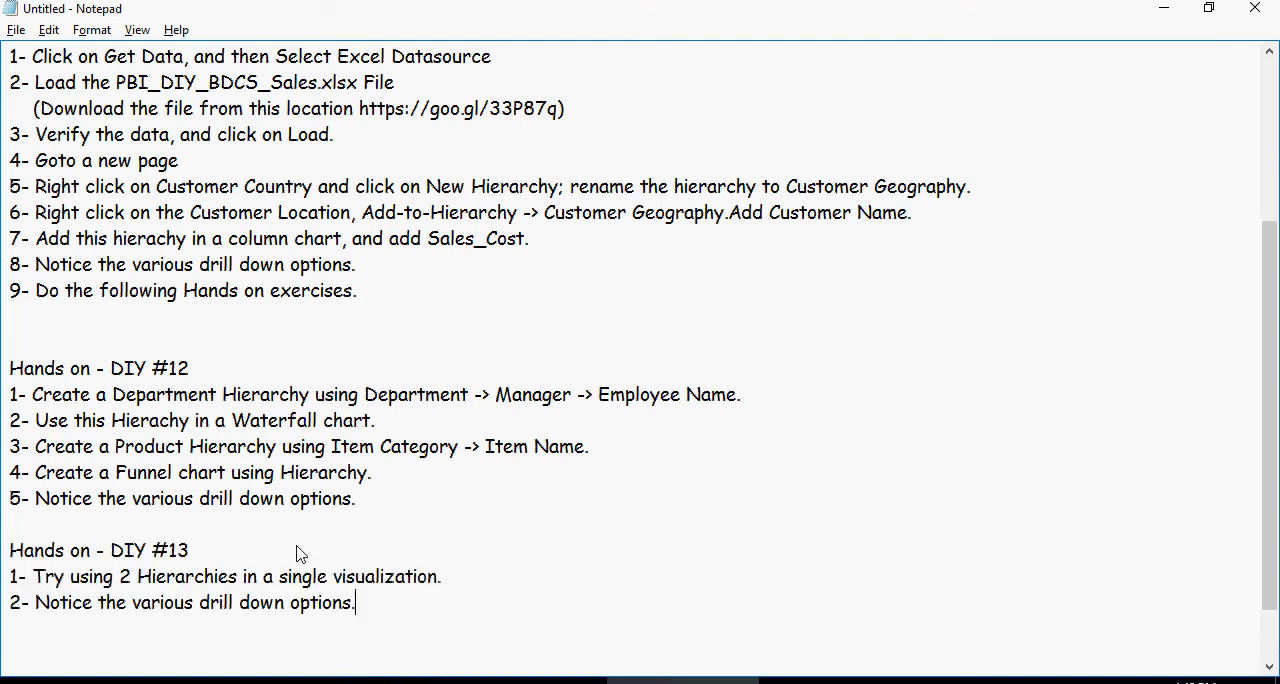